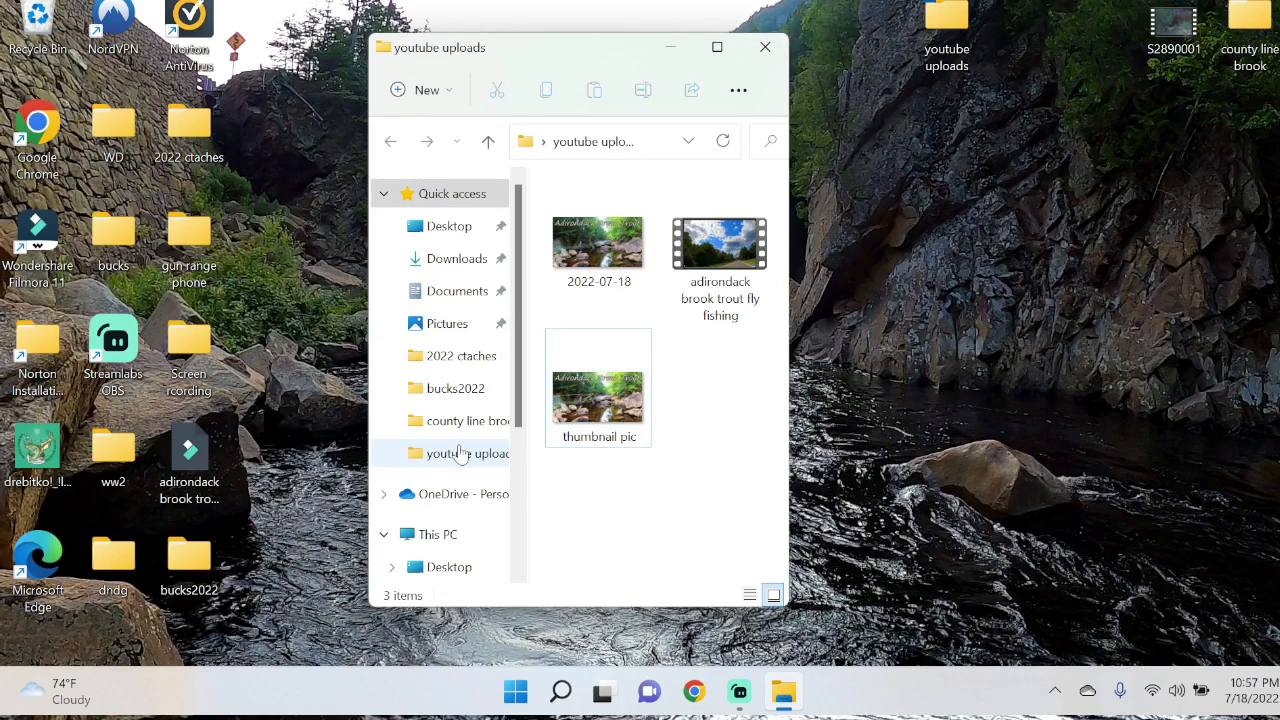
mouse_move(690, 424)
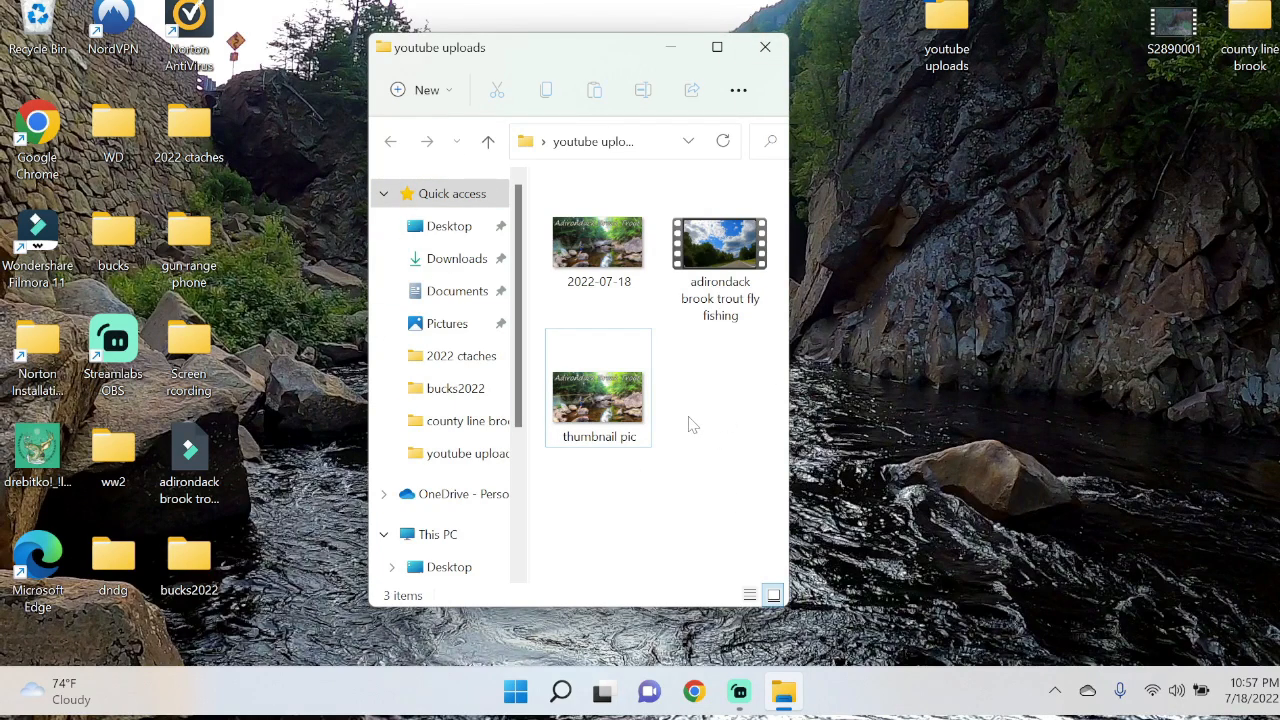
mouse_move(744, 458)
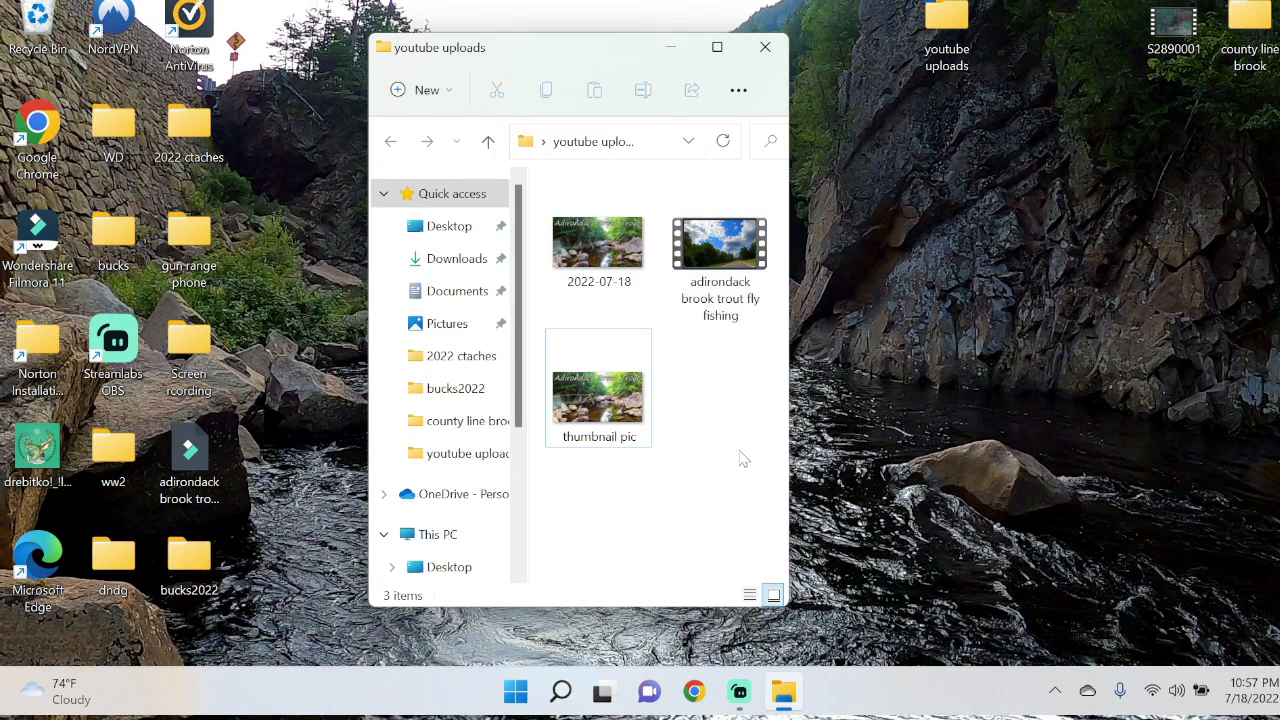
mouse_move(398, 672)
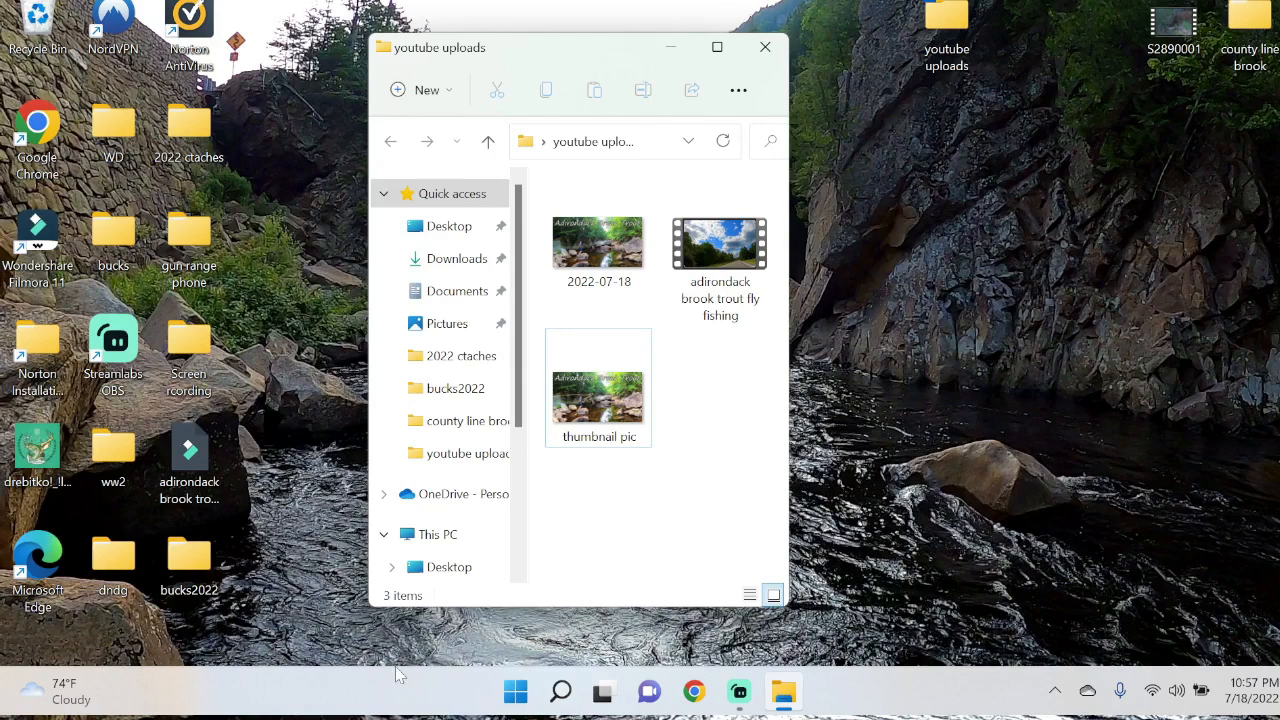
Open the thumbnail pic image from the uploads folder in GIMP via Open with
left_click(560, 692)
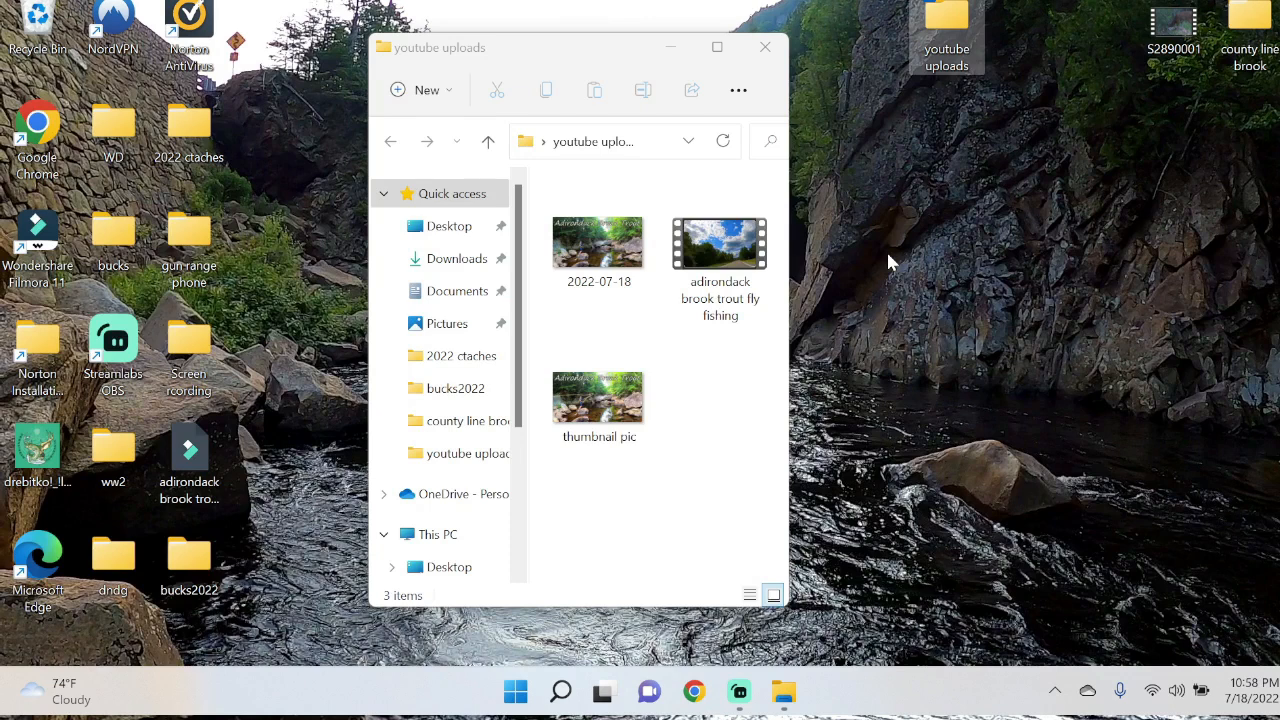
mouse_move(680, 388)
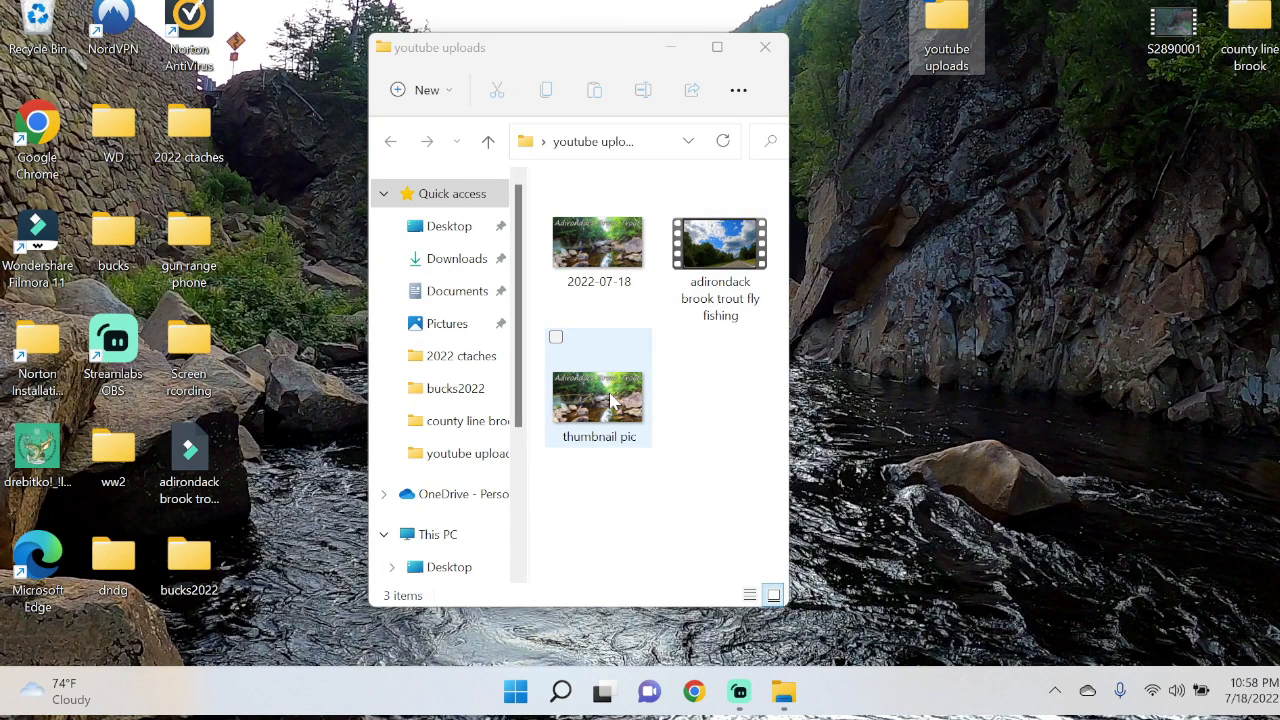
double_click(598, 390)
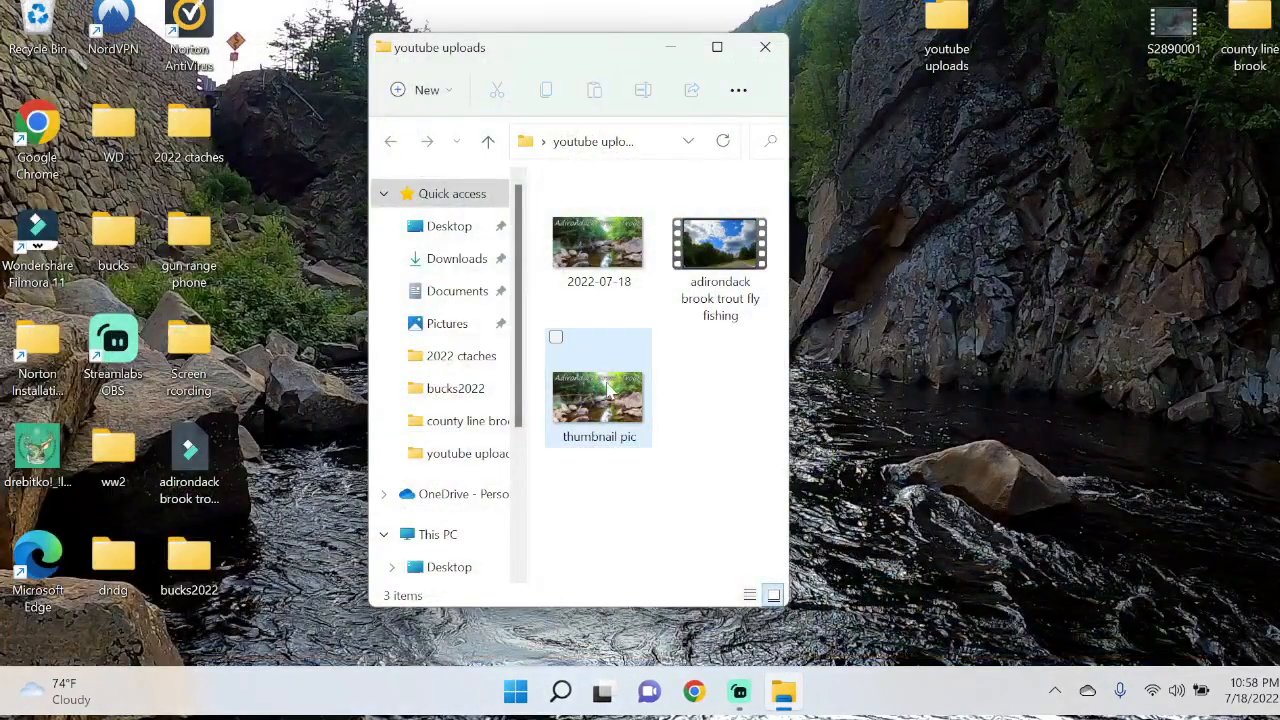
mouse_move(600, 390)
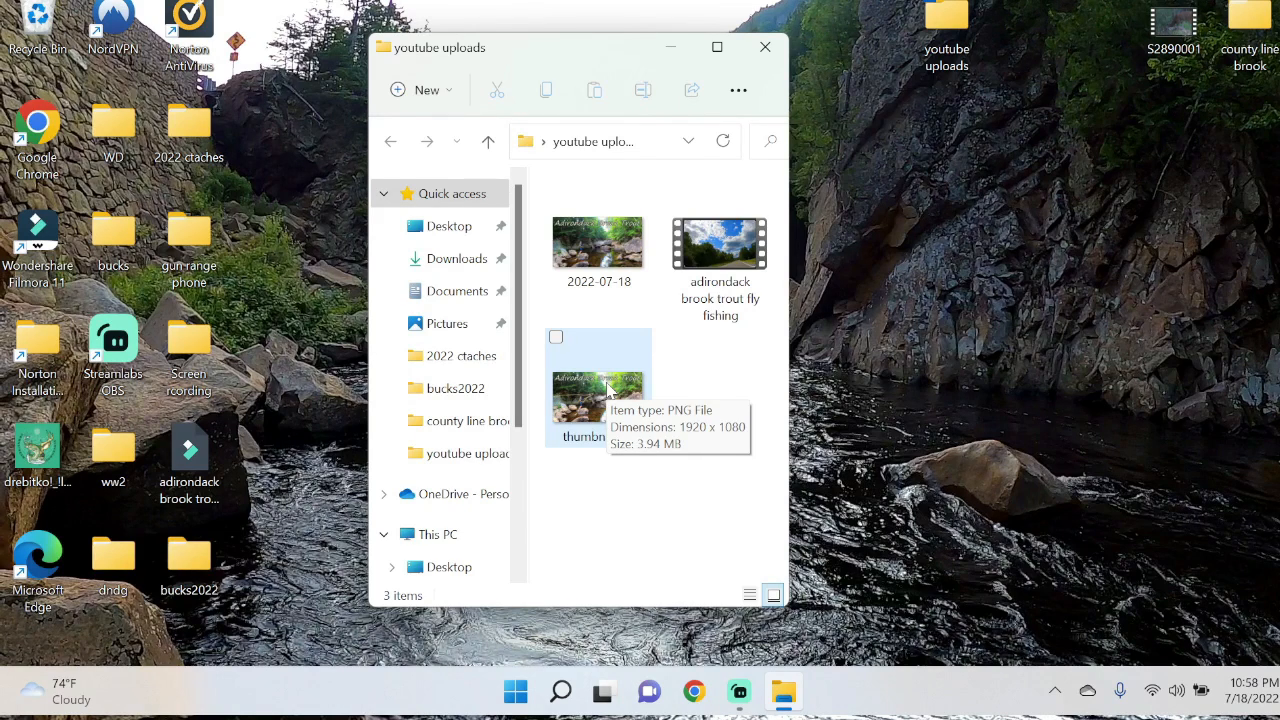
left_click(596, 388)
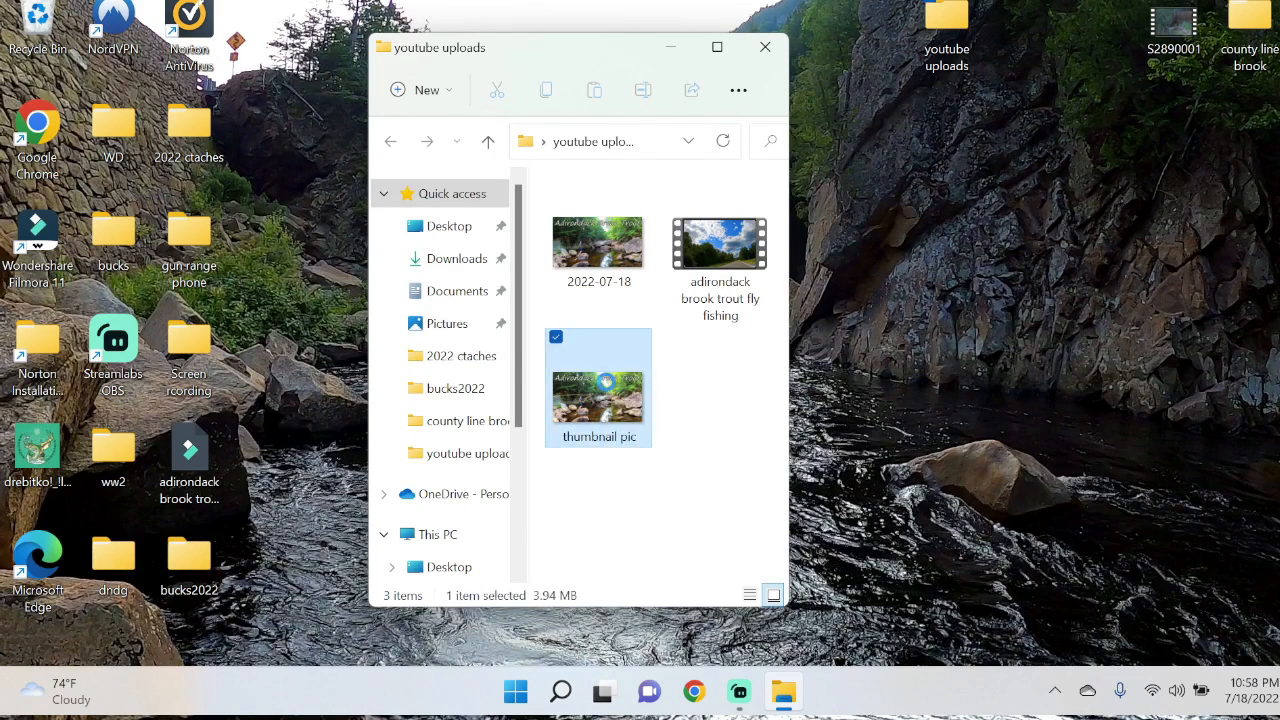
right_click(598, 388)
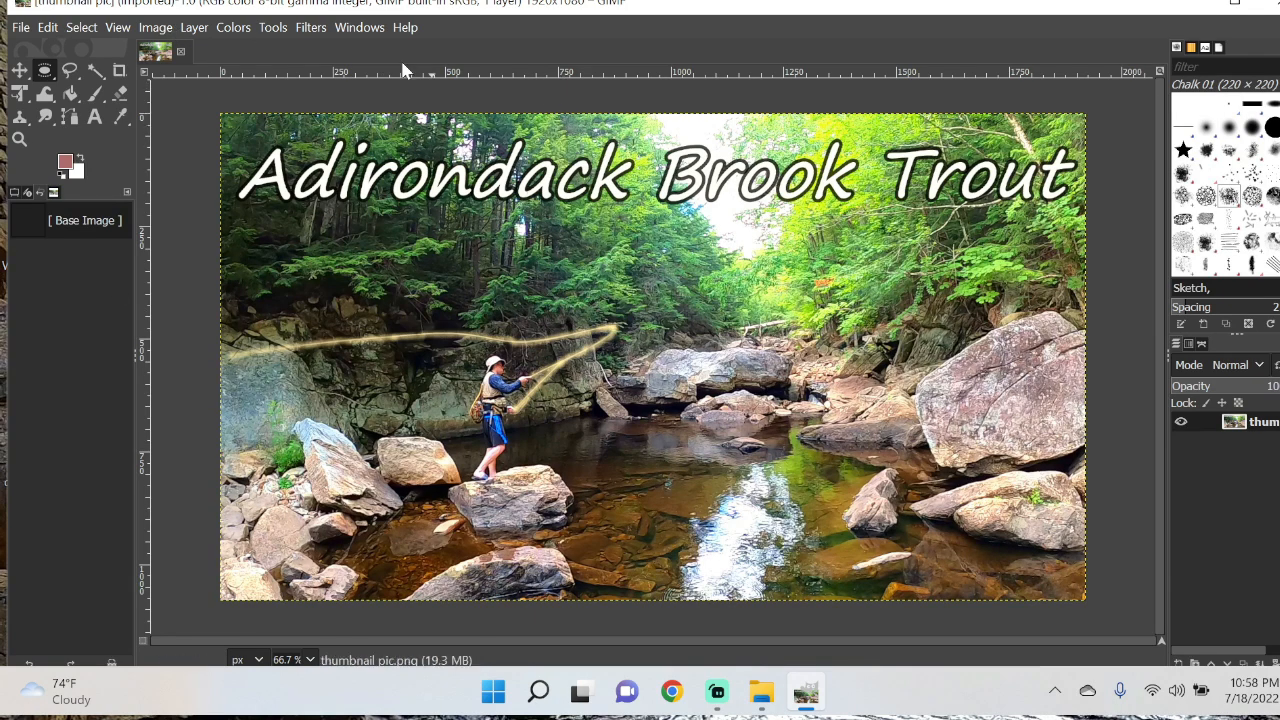
Scale the image from 1920×1080 down to 1680×945 pixels with linked proportions
left_click(156, 28)
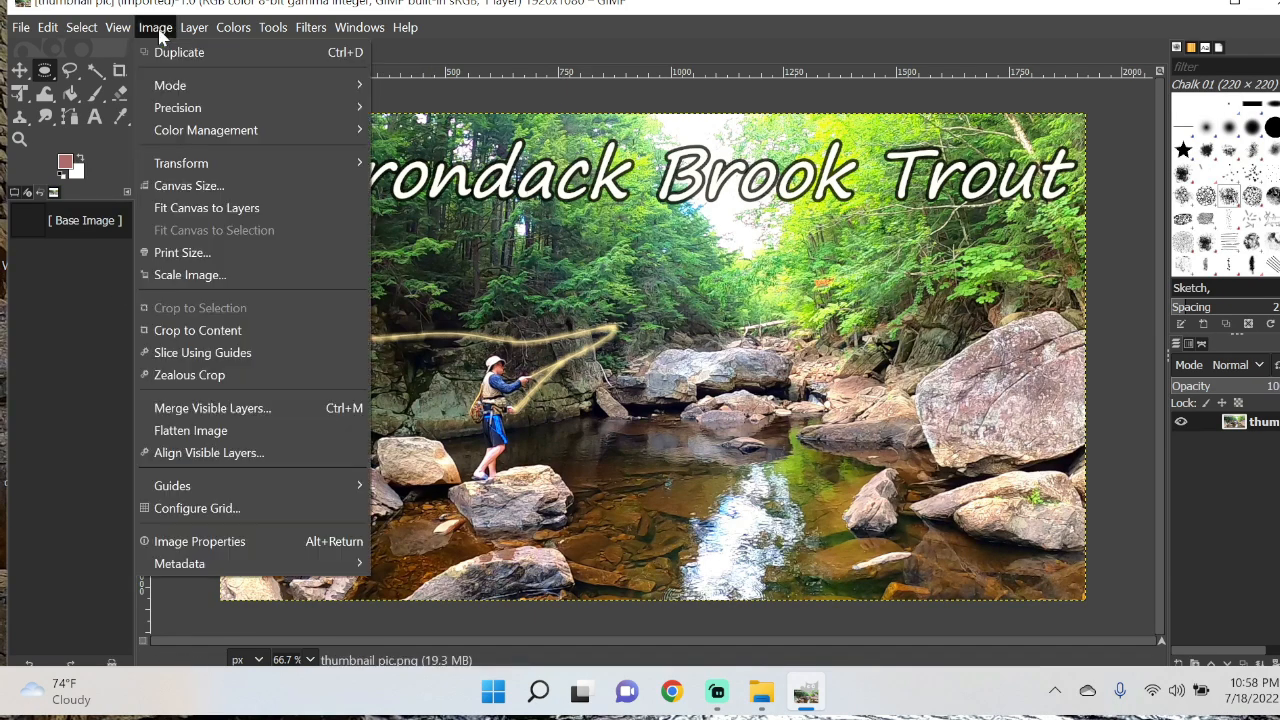
left_click(188, 276)
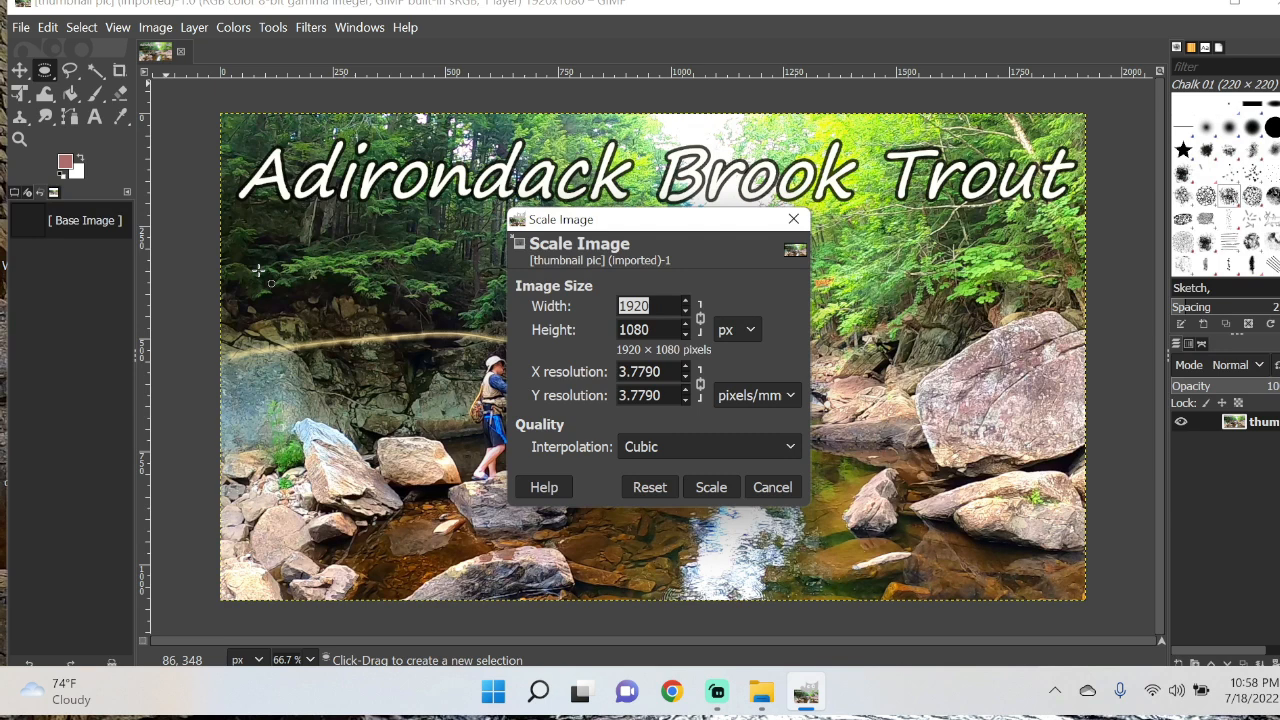
type("168")
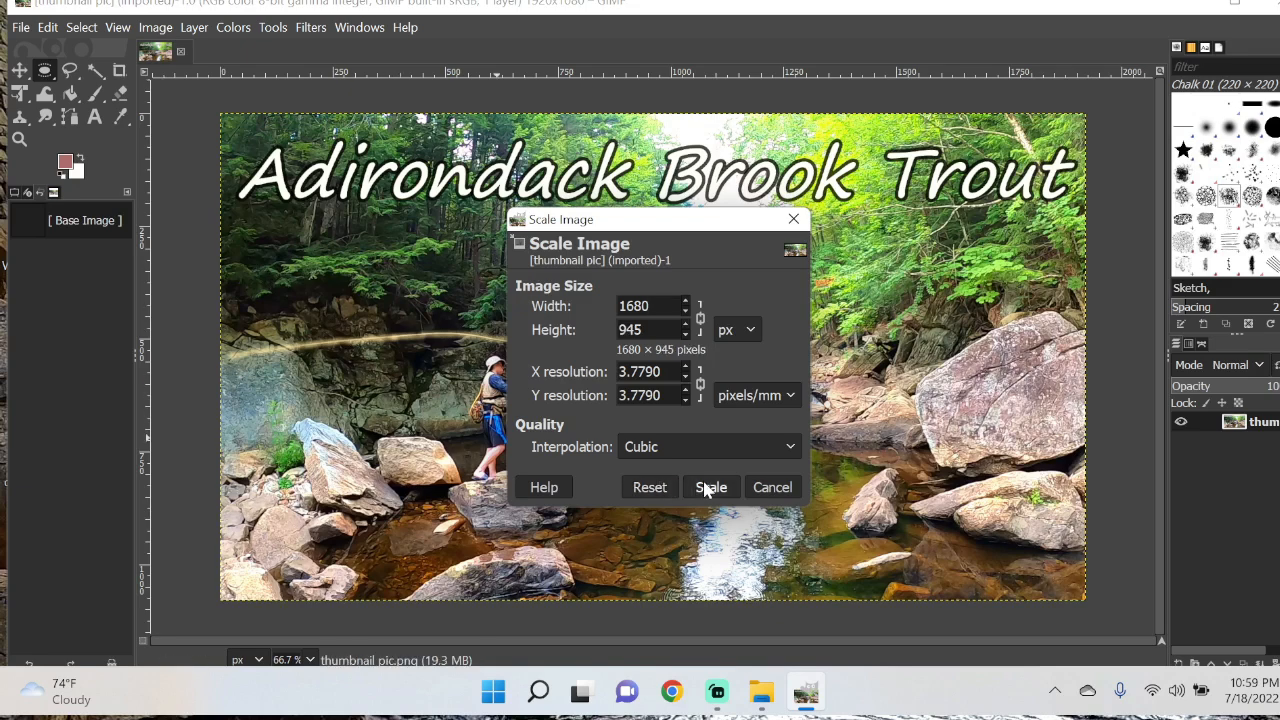
left_click(712, 488)
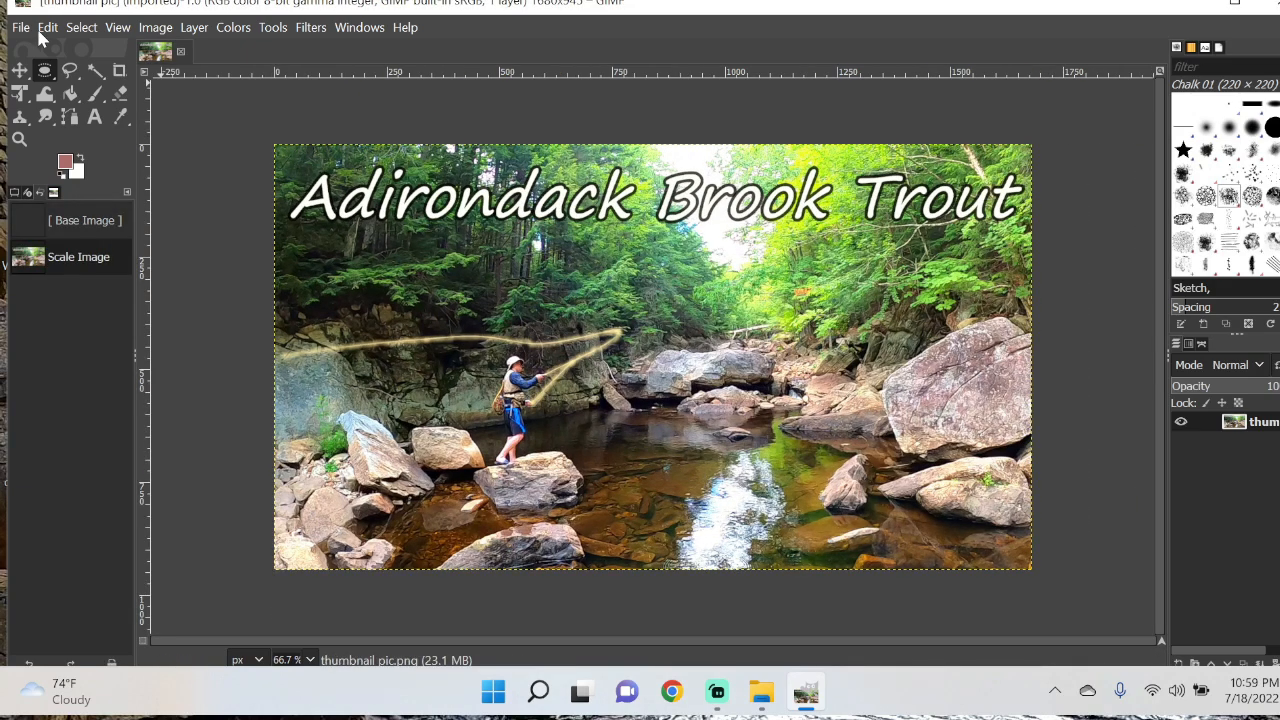
Export the resized image as thumbnail! pic.png in the youtube uploads folder
left_click(20, 28)
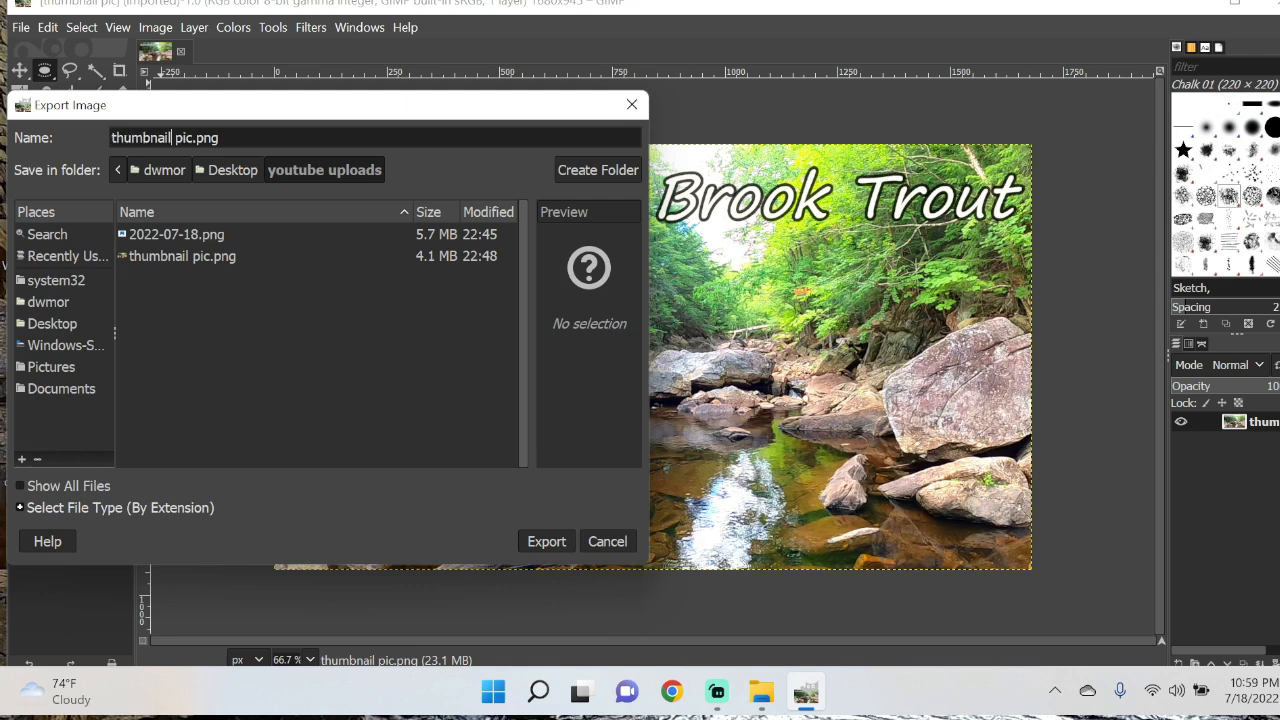
type("!")
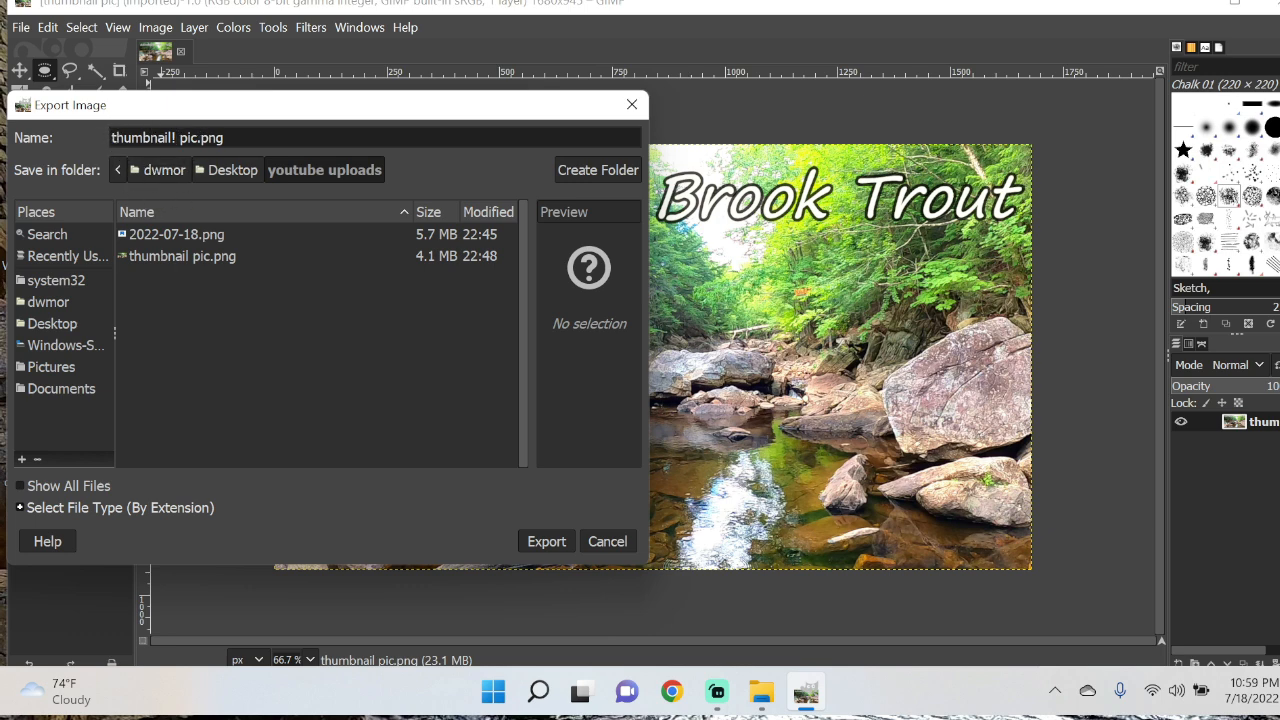
mouse_move(84, 190)
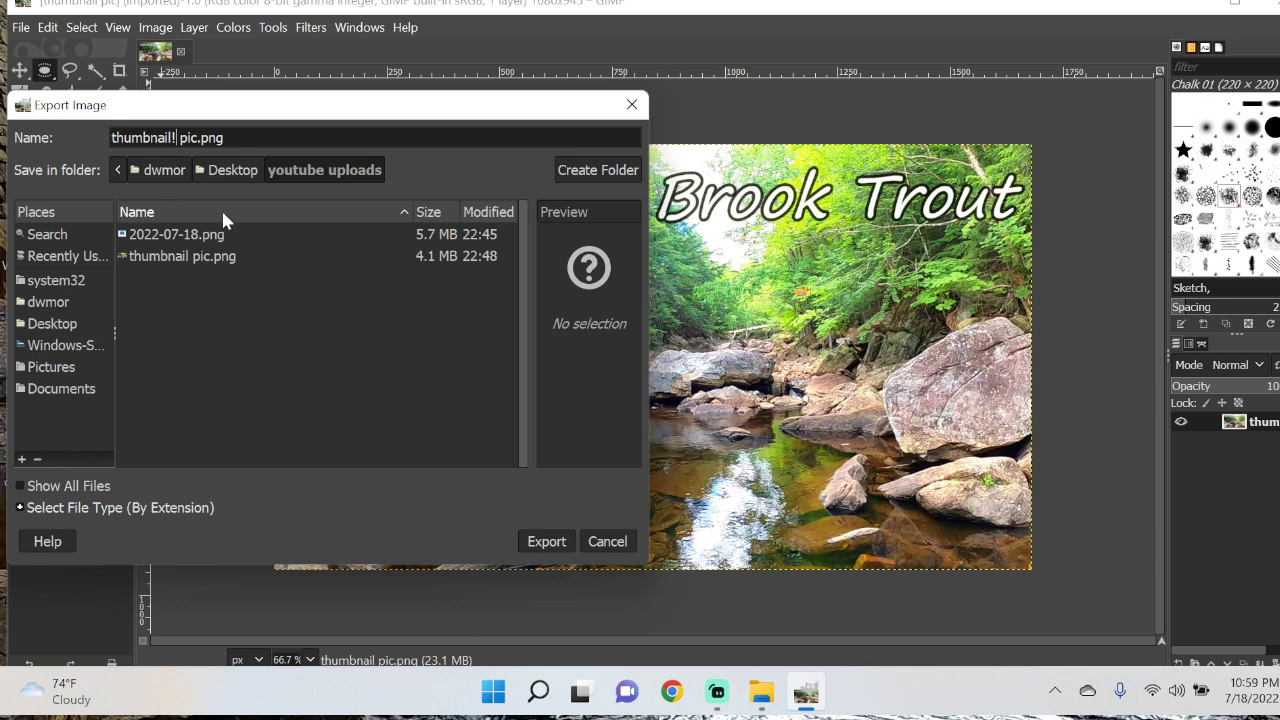
mouse_move(364, 340)
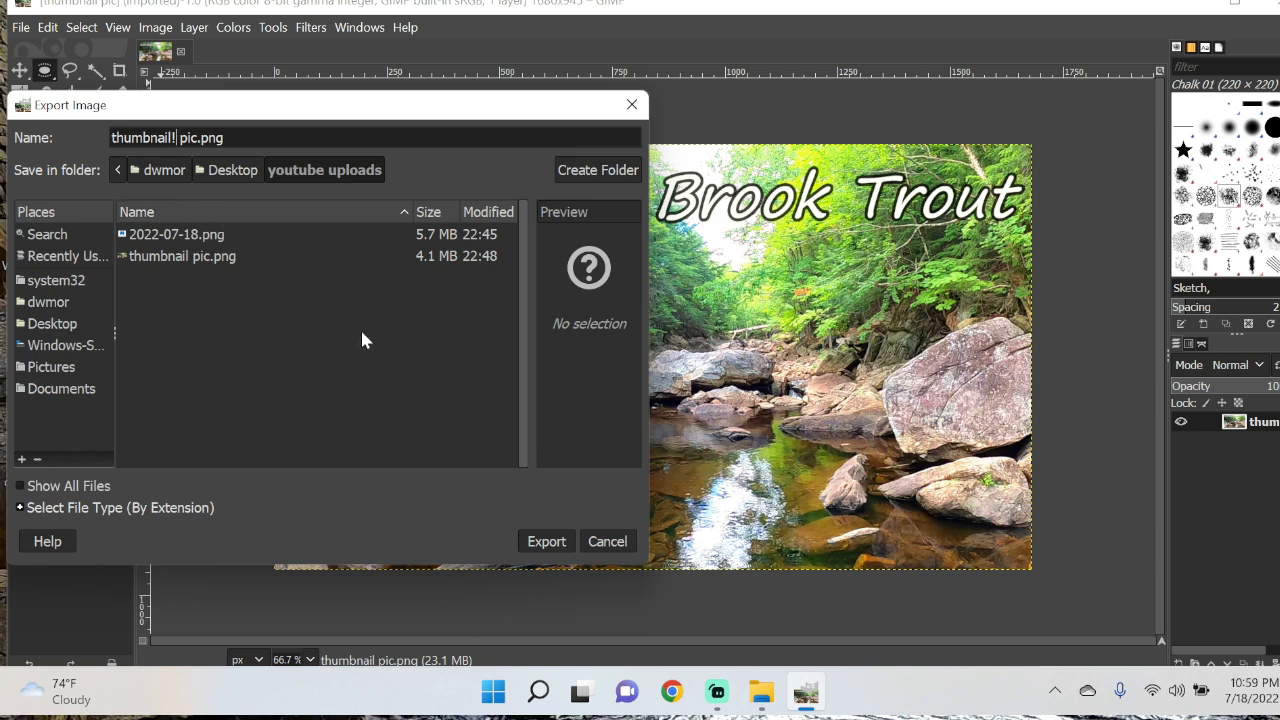
left_click(546, 540)
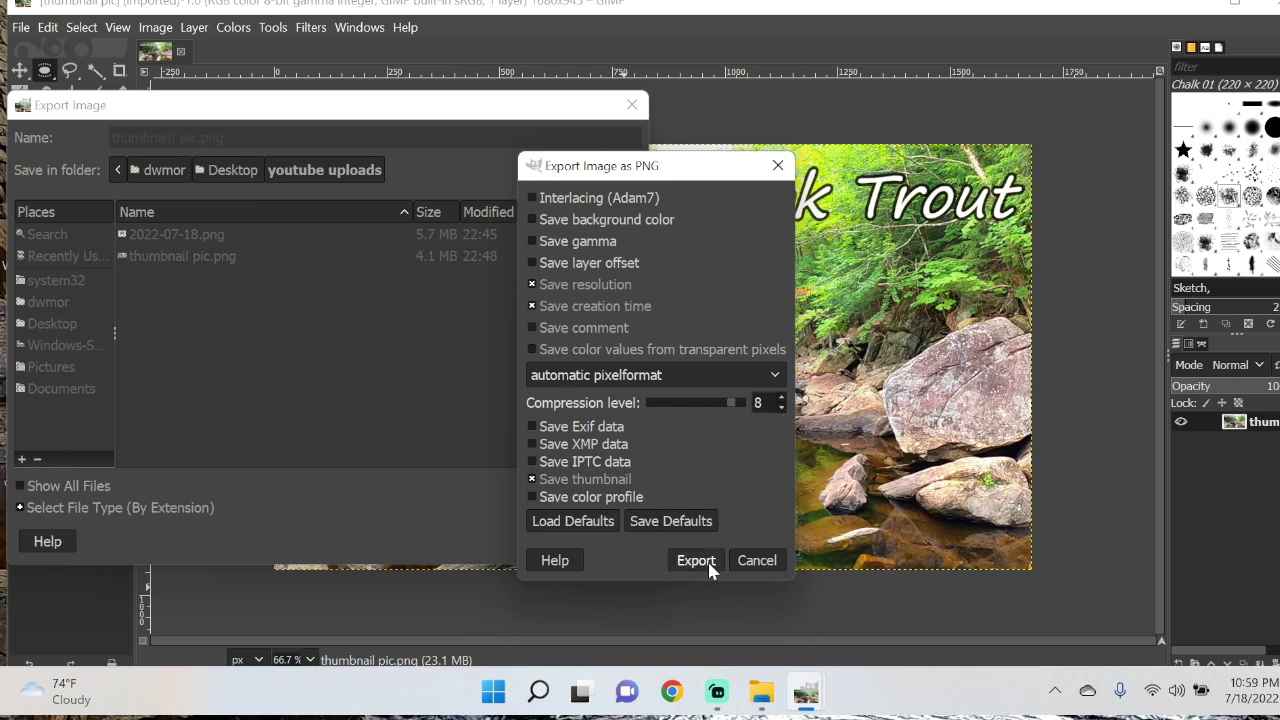
left_click(696, 560)
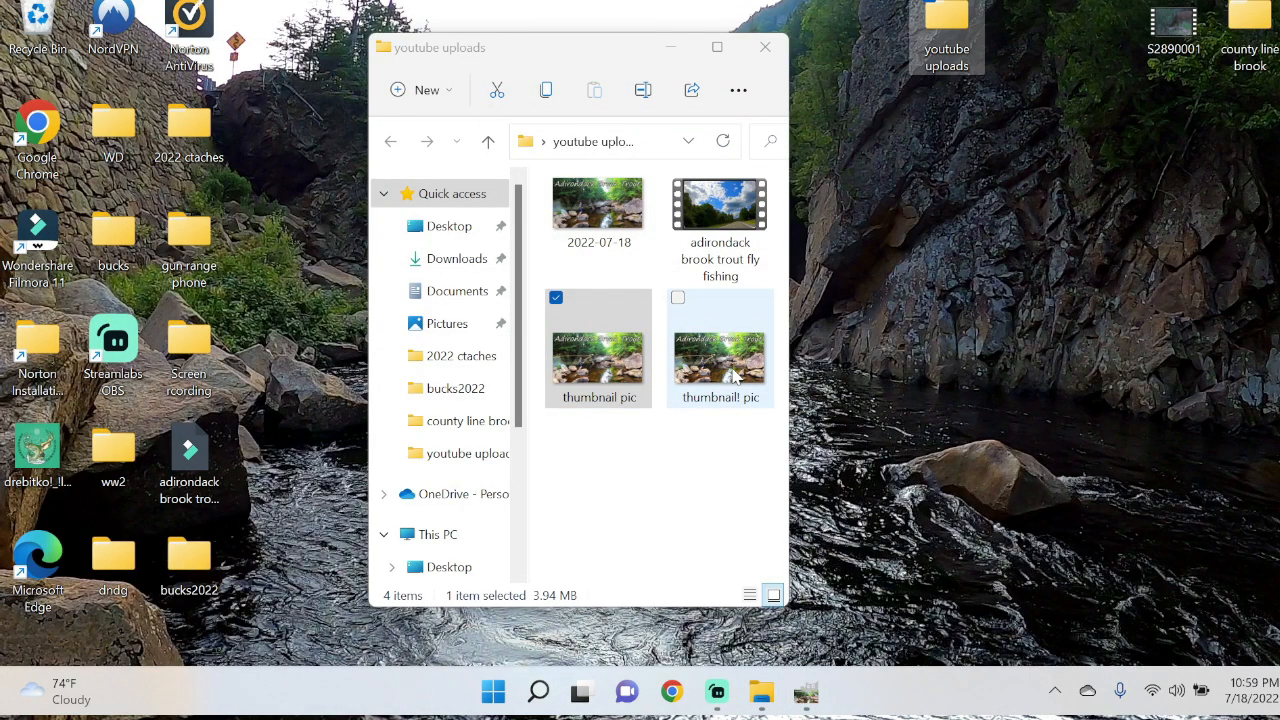
left_click(596, 348)
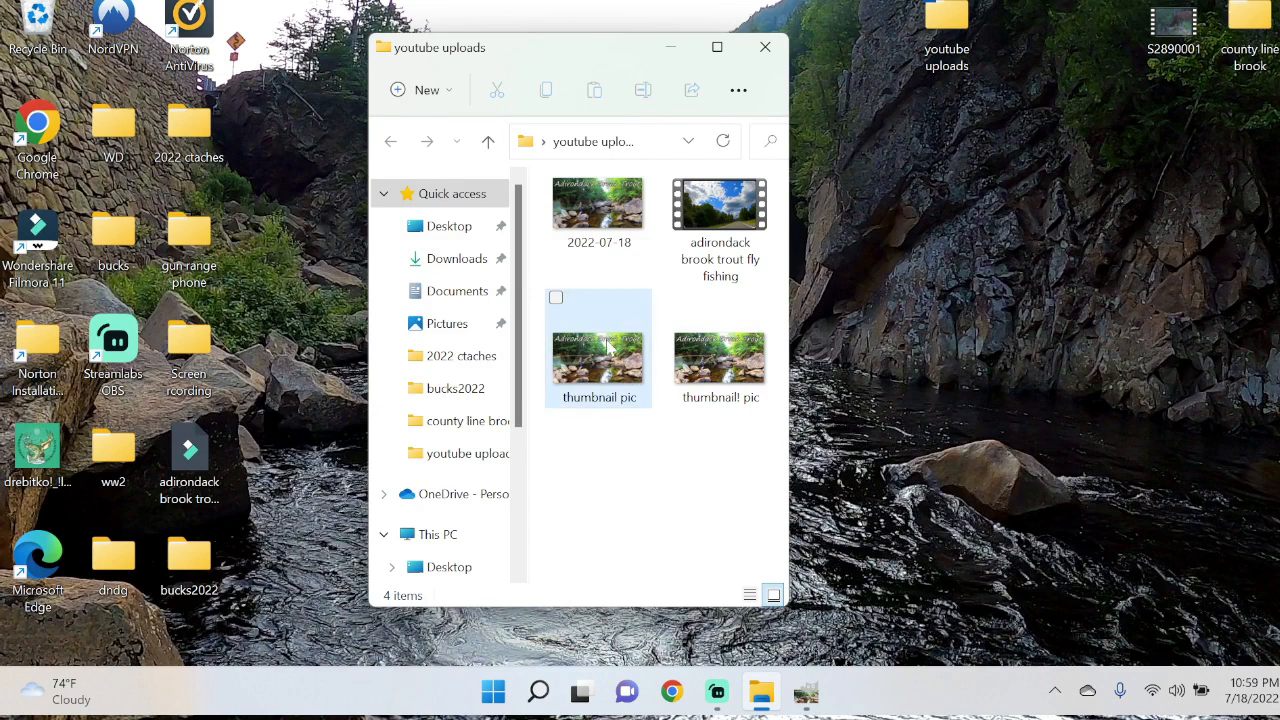
mouse_move(598, 360)
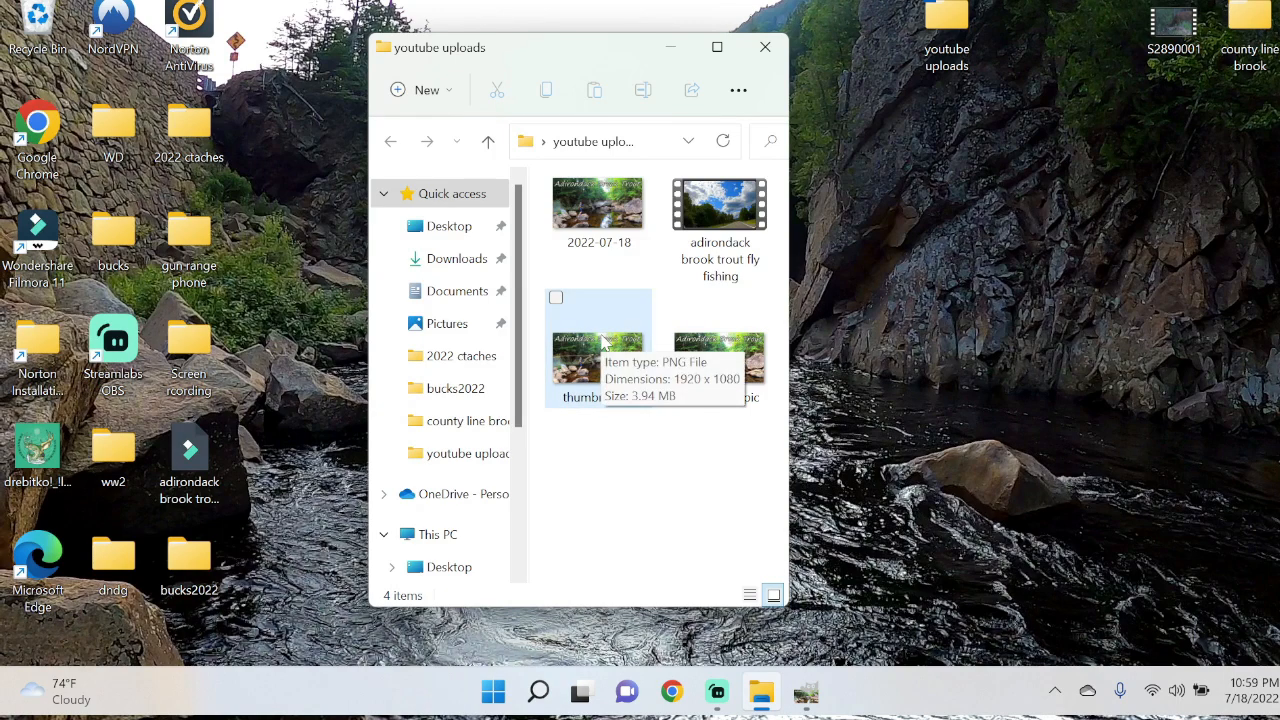
mouse_move(728, 336)
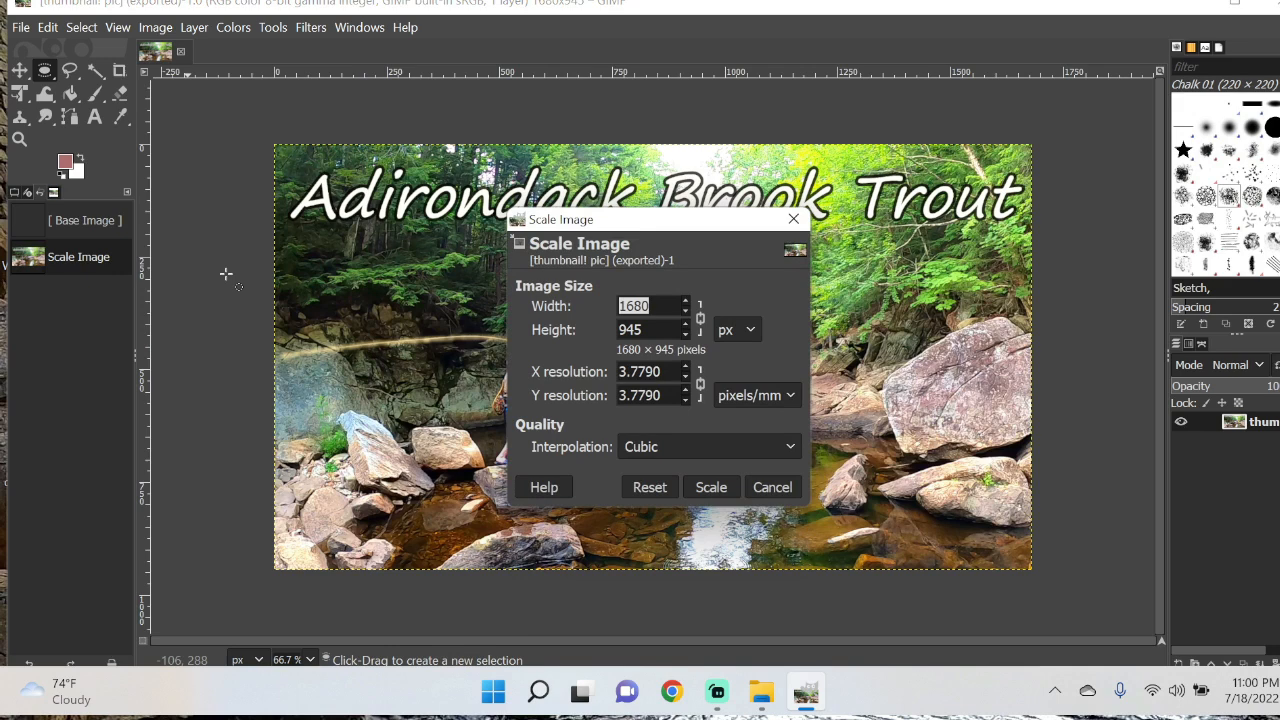
Scale the image down again to 1410×793 pixels
type("1")
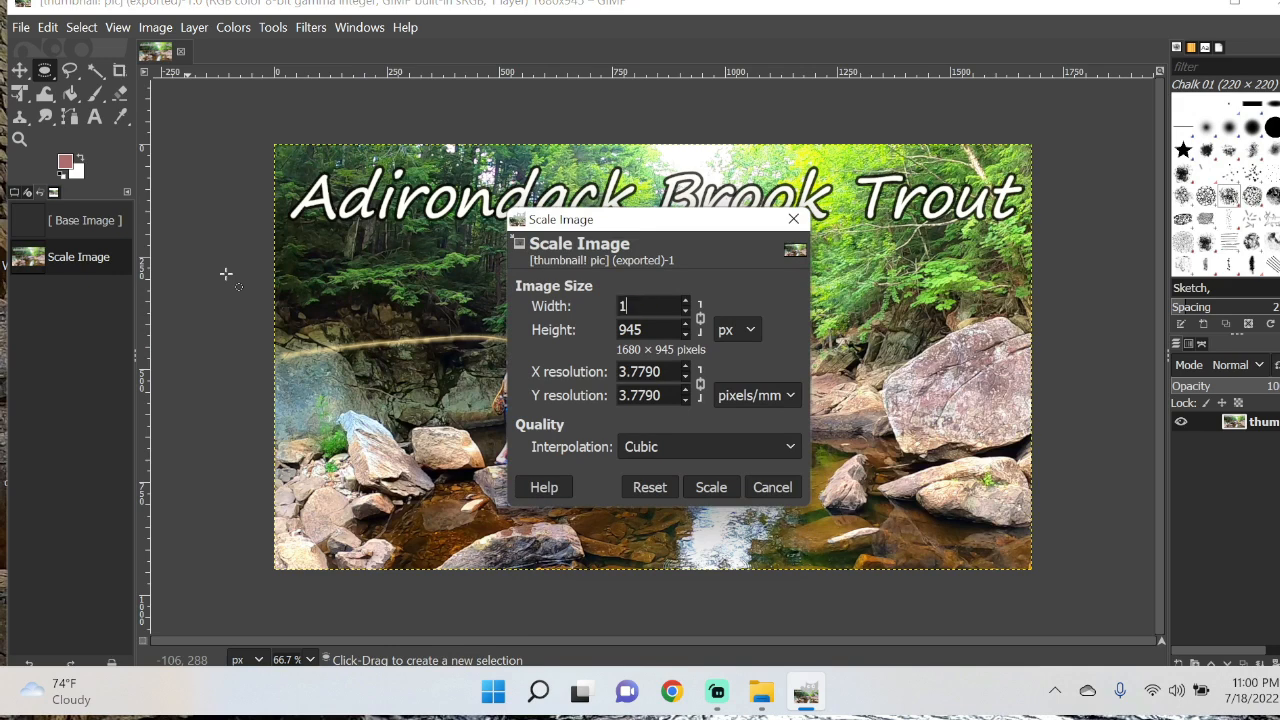
type("4")
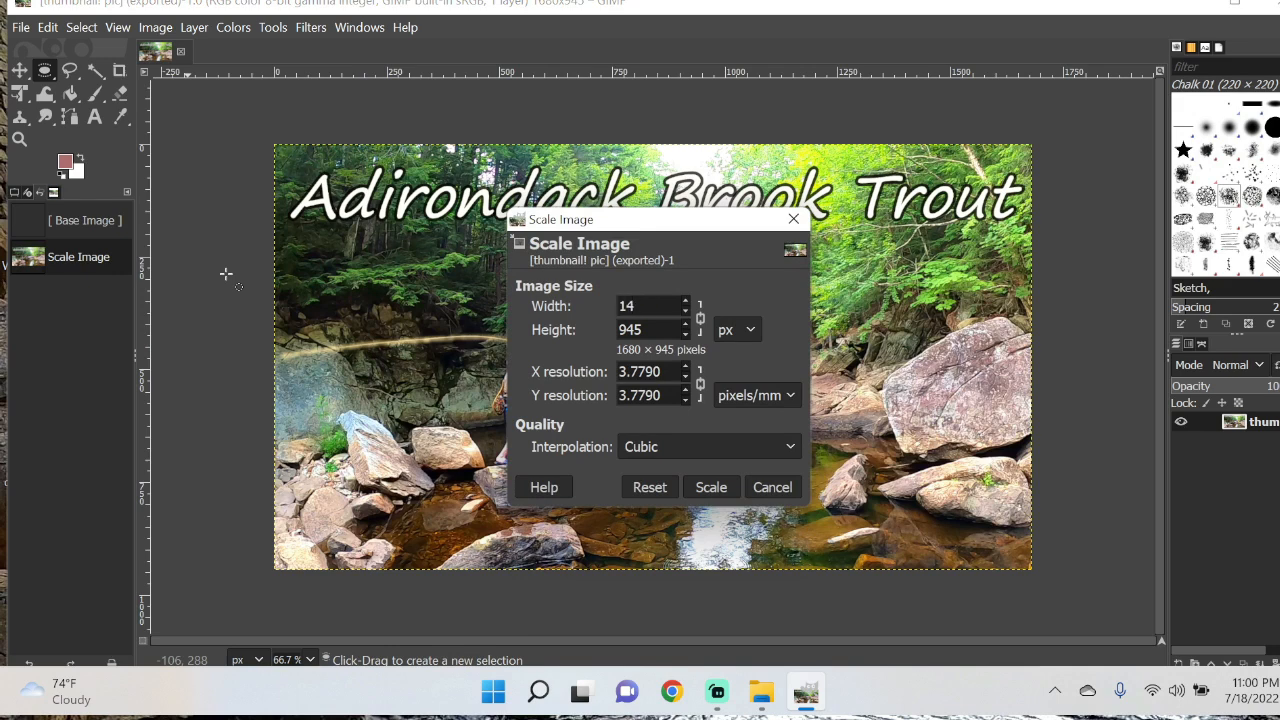
type("1410")
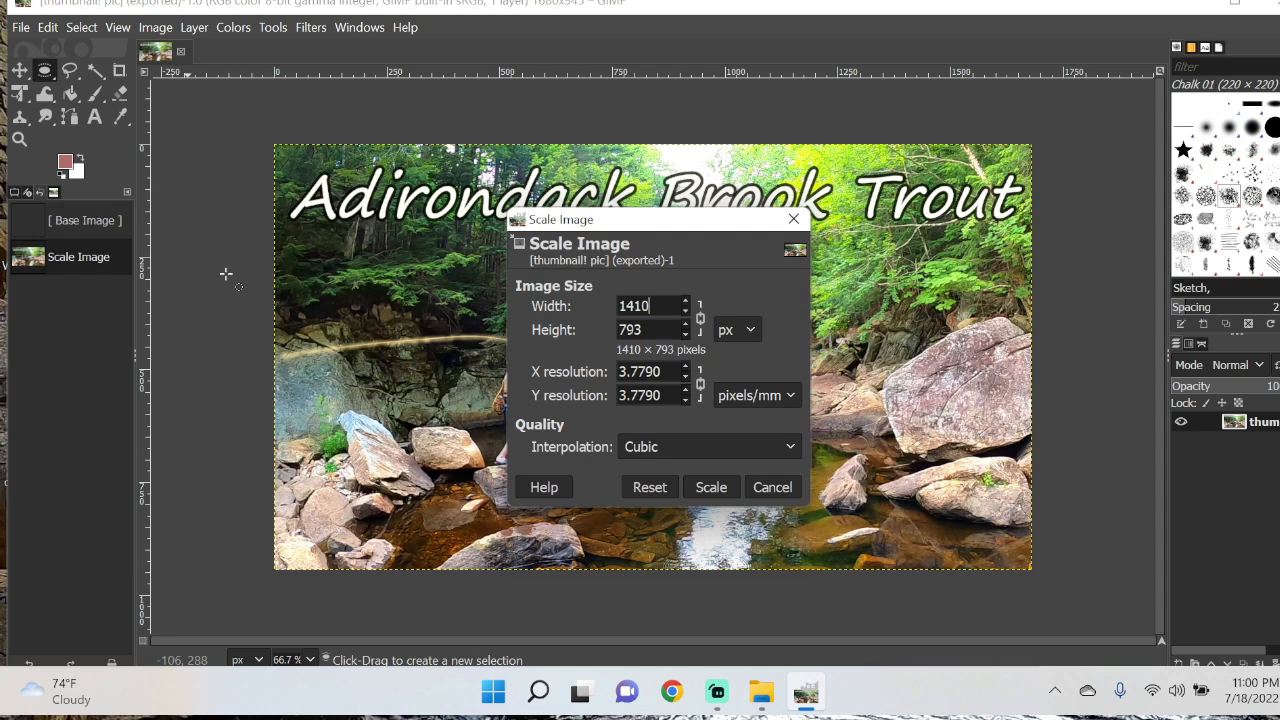
left_click(710, 488)
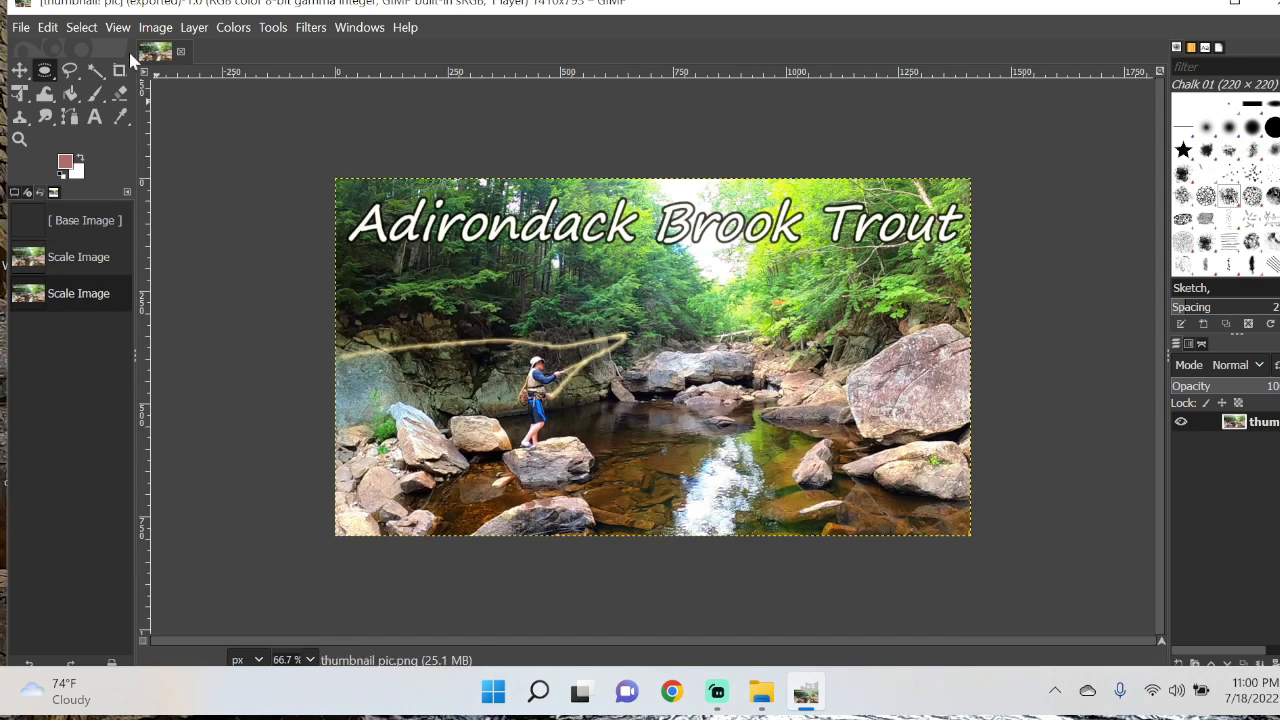
Export the 1410×793 image as thumbnail!! pic.png in the youtube uploads folder
left_click(20, 28)
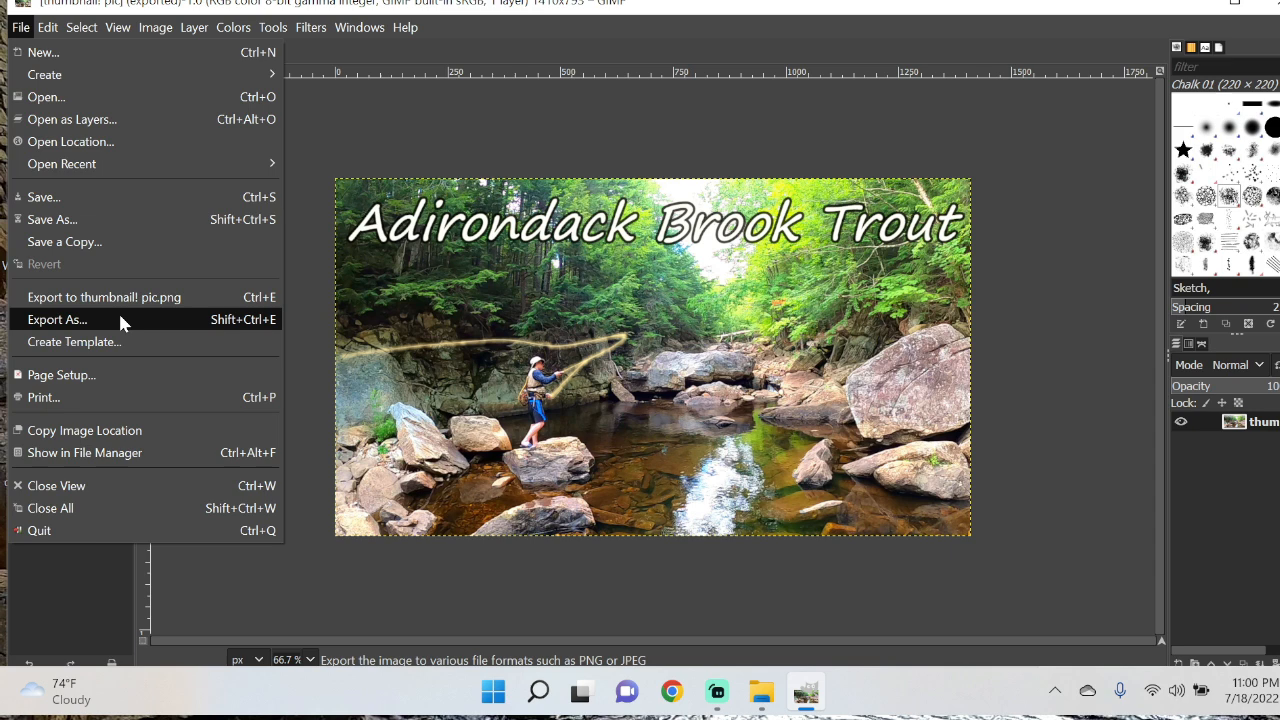
left_click(56, 320)
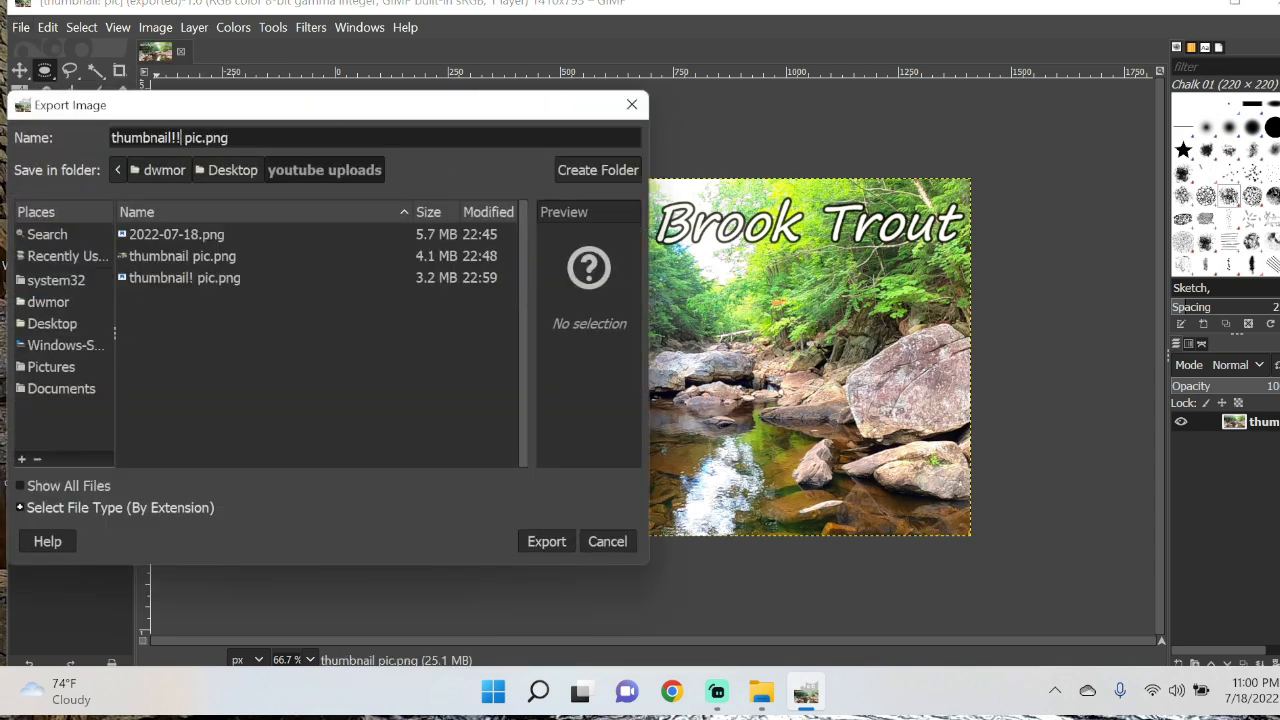
left_click(546, 540)
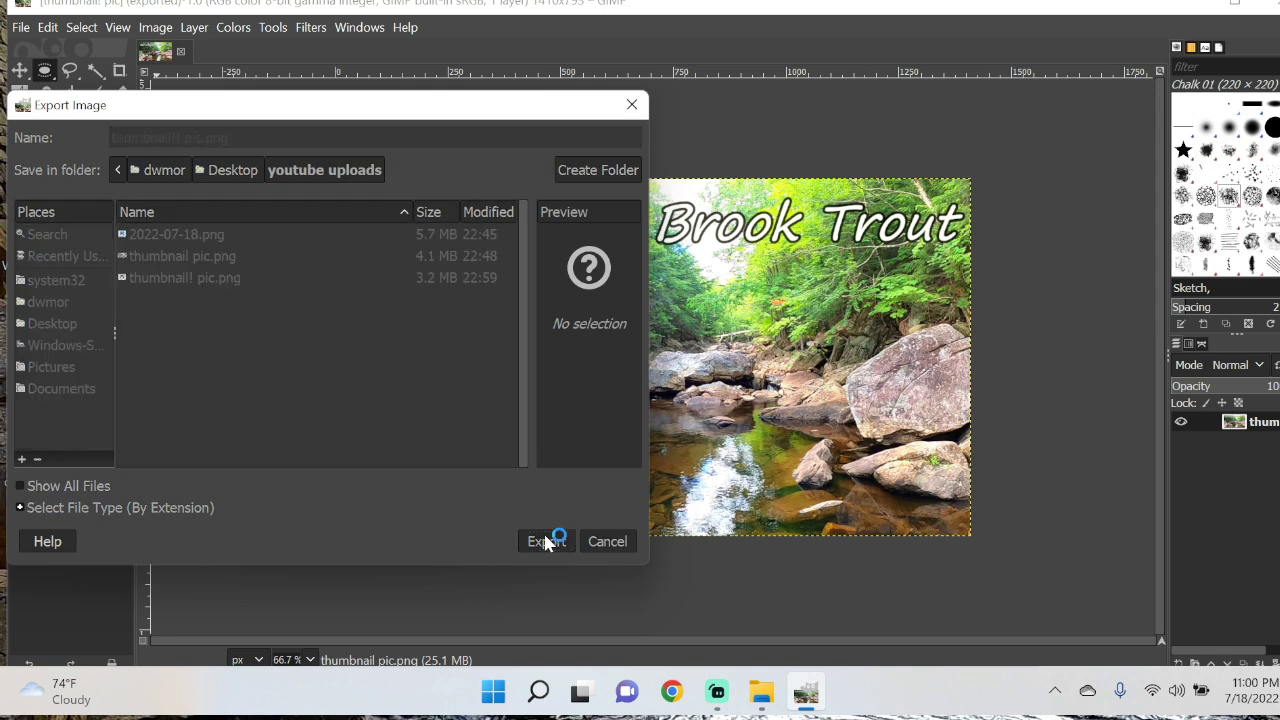
left_click(544, 540)
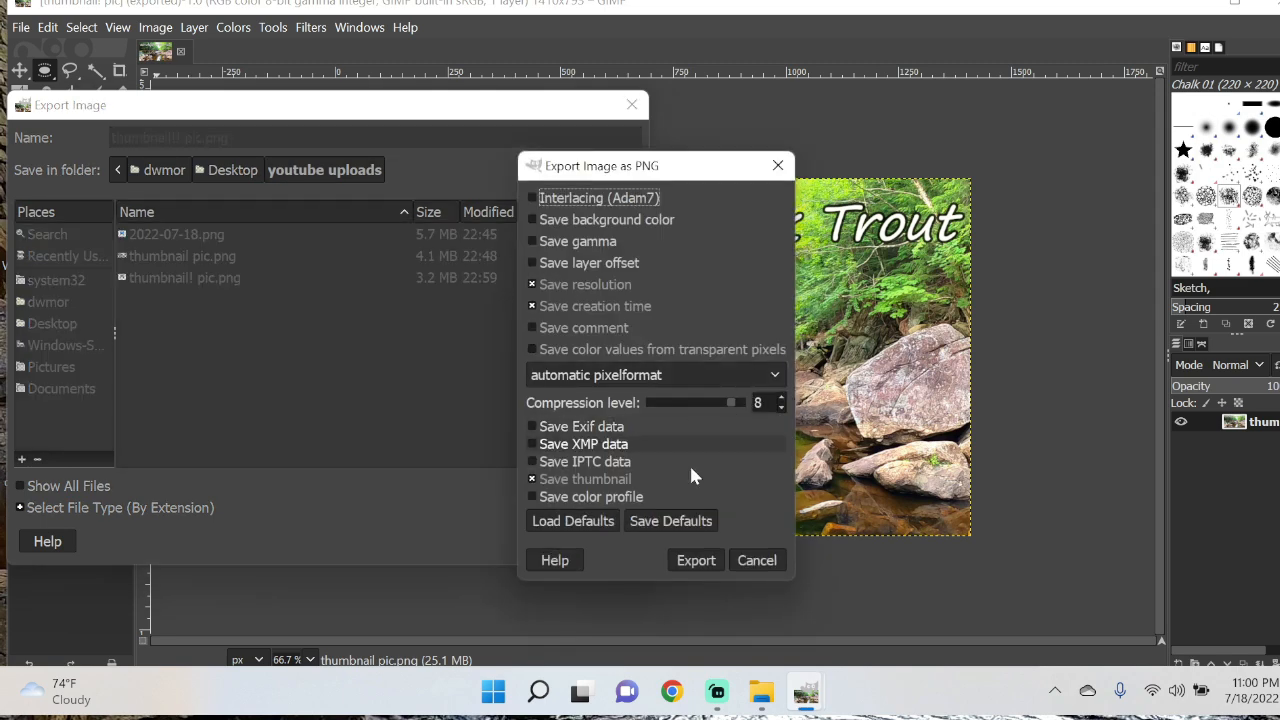
left_click(696, 560)
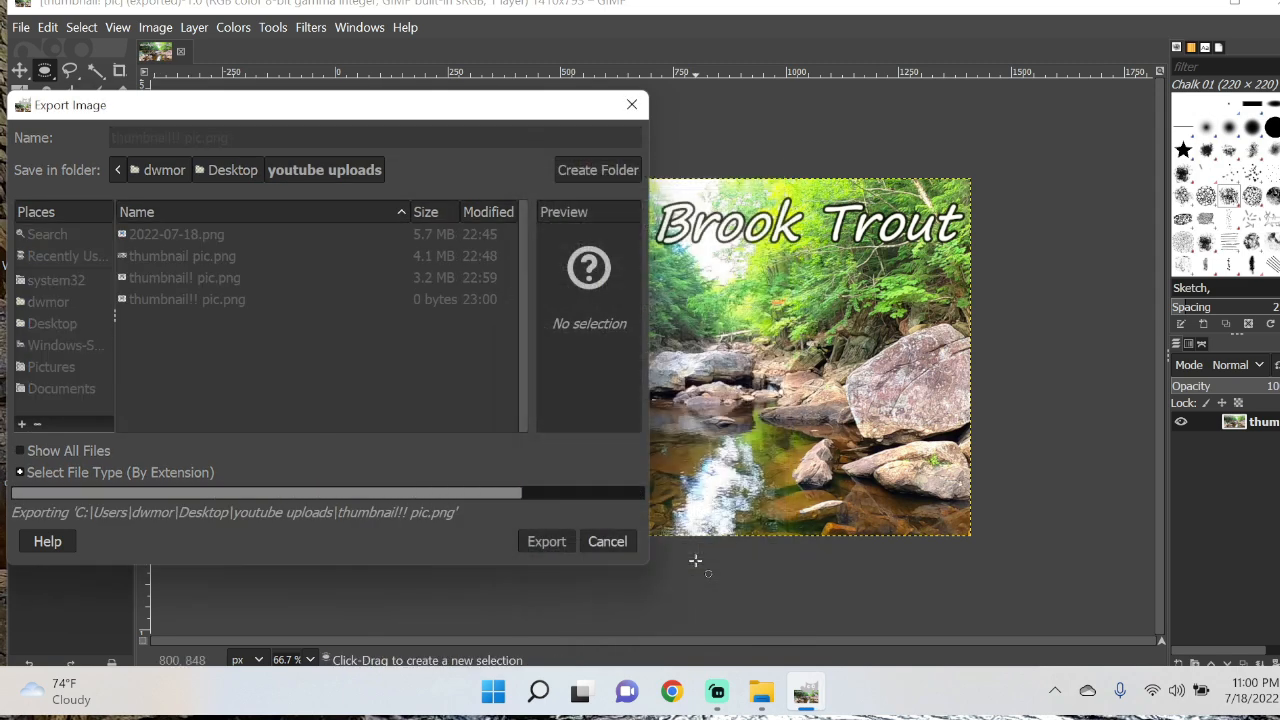
left_click(546, 540)
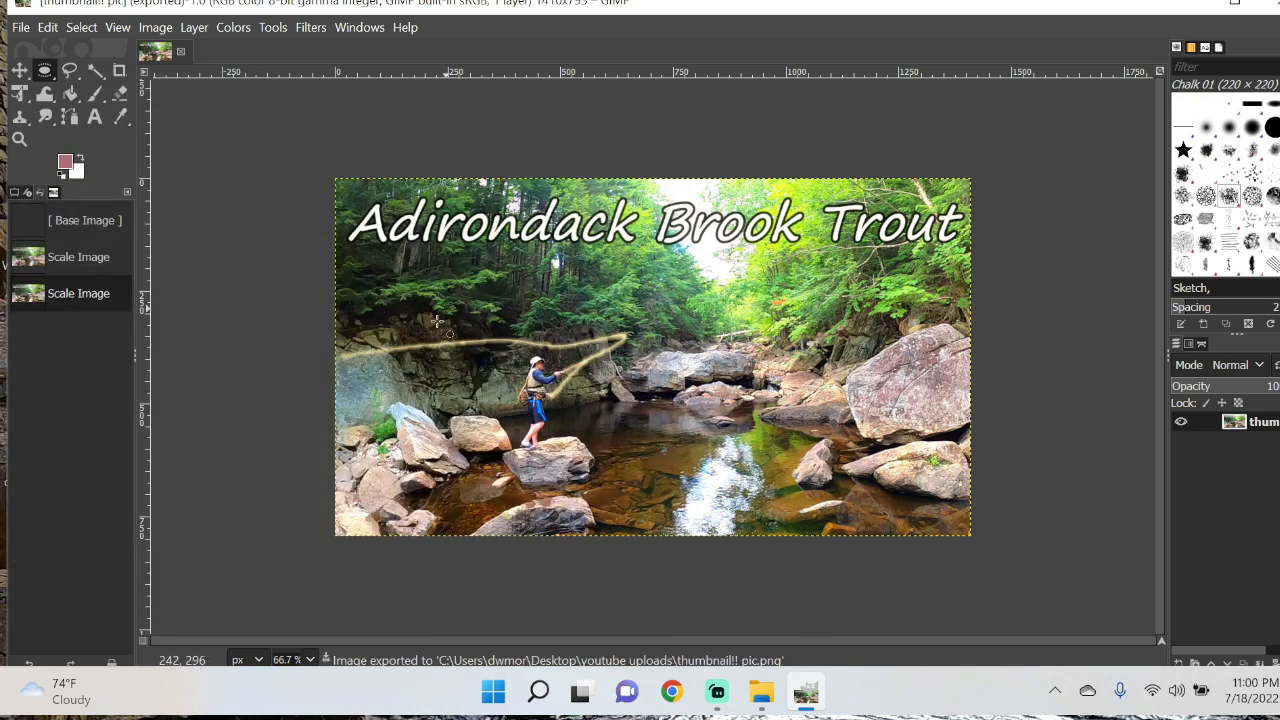
mouse_move(496, 256)
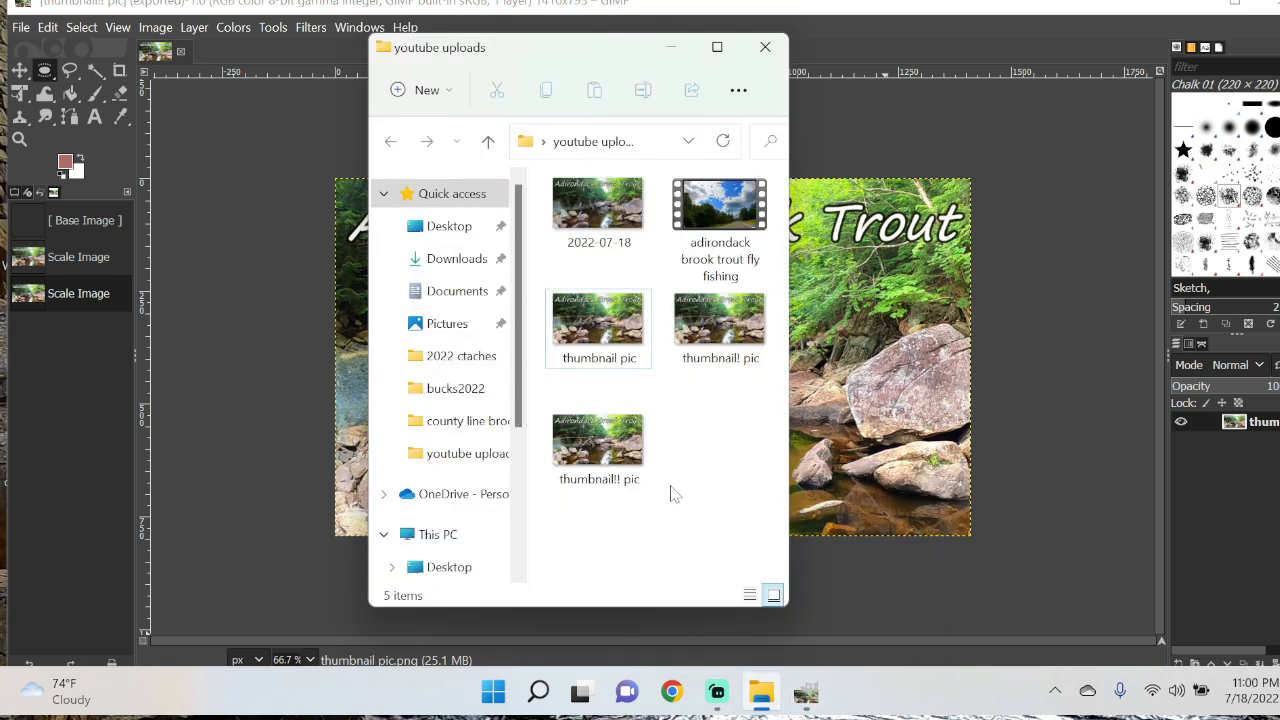
mouse_move(598, 436)
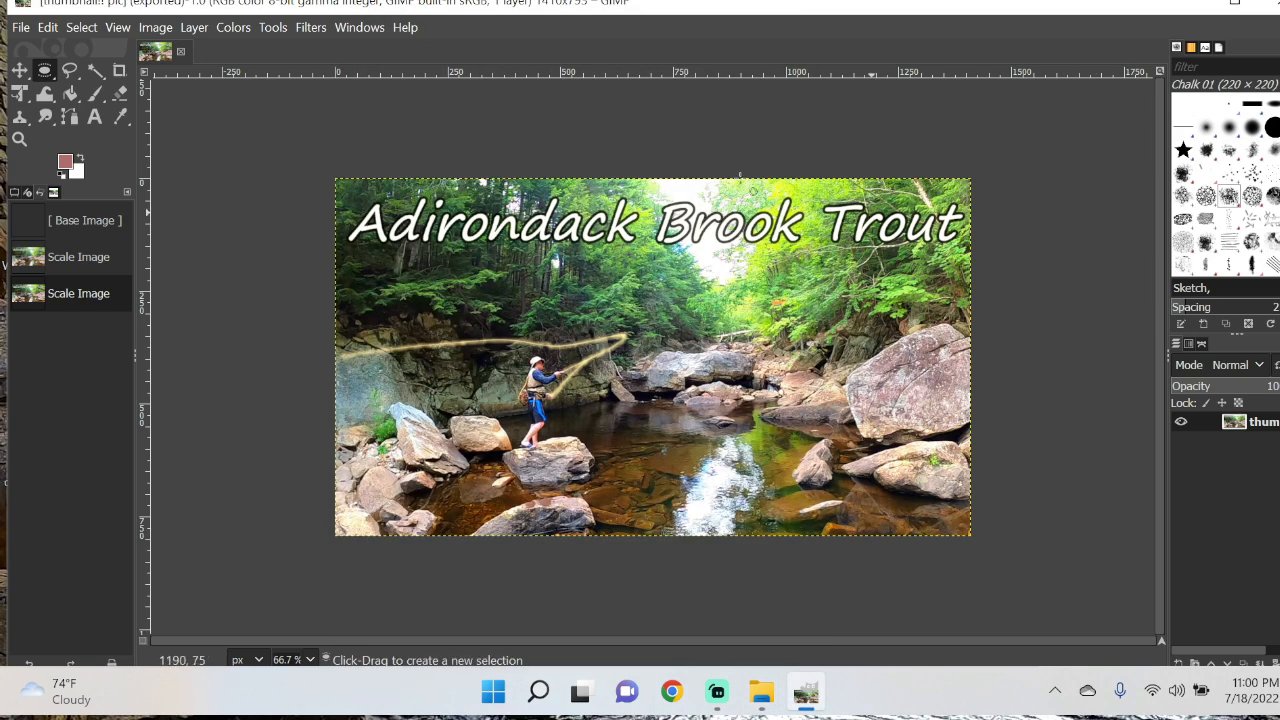
Scale the image width from 1410 to 1385 pixels
left_click(156, 28)
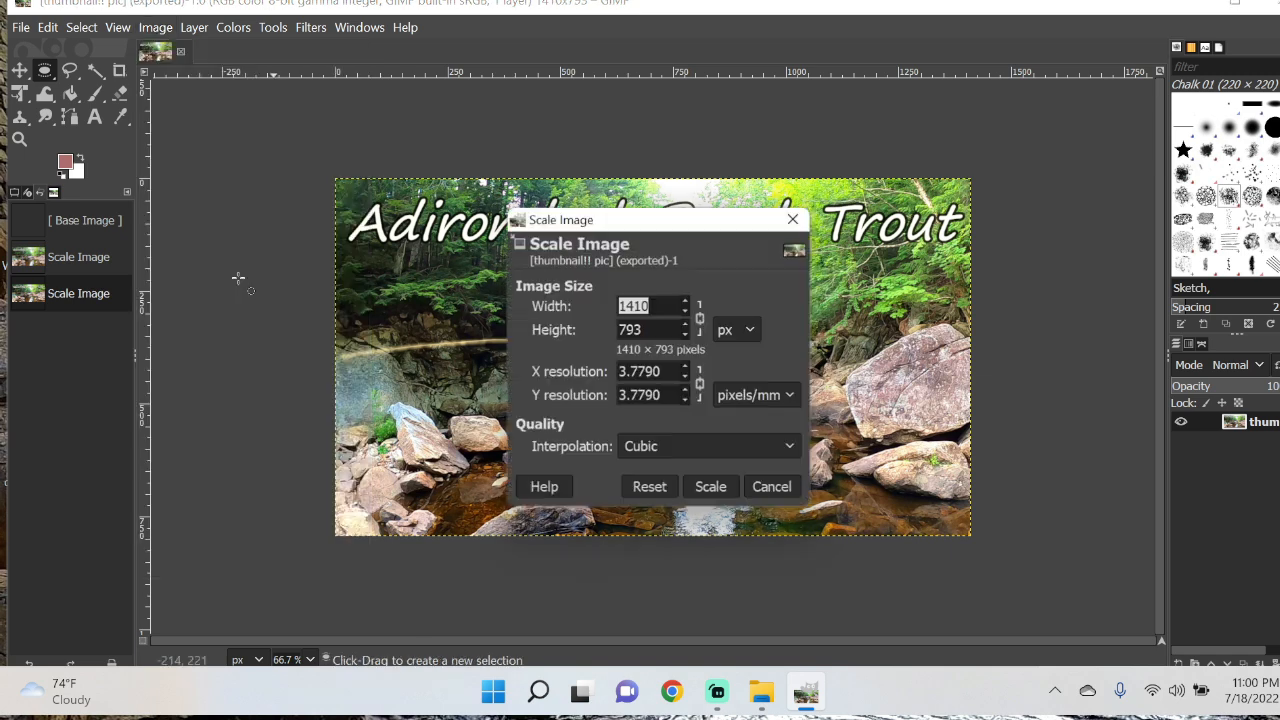
type("1")
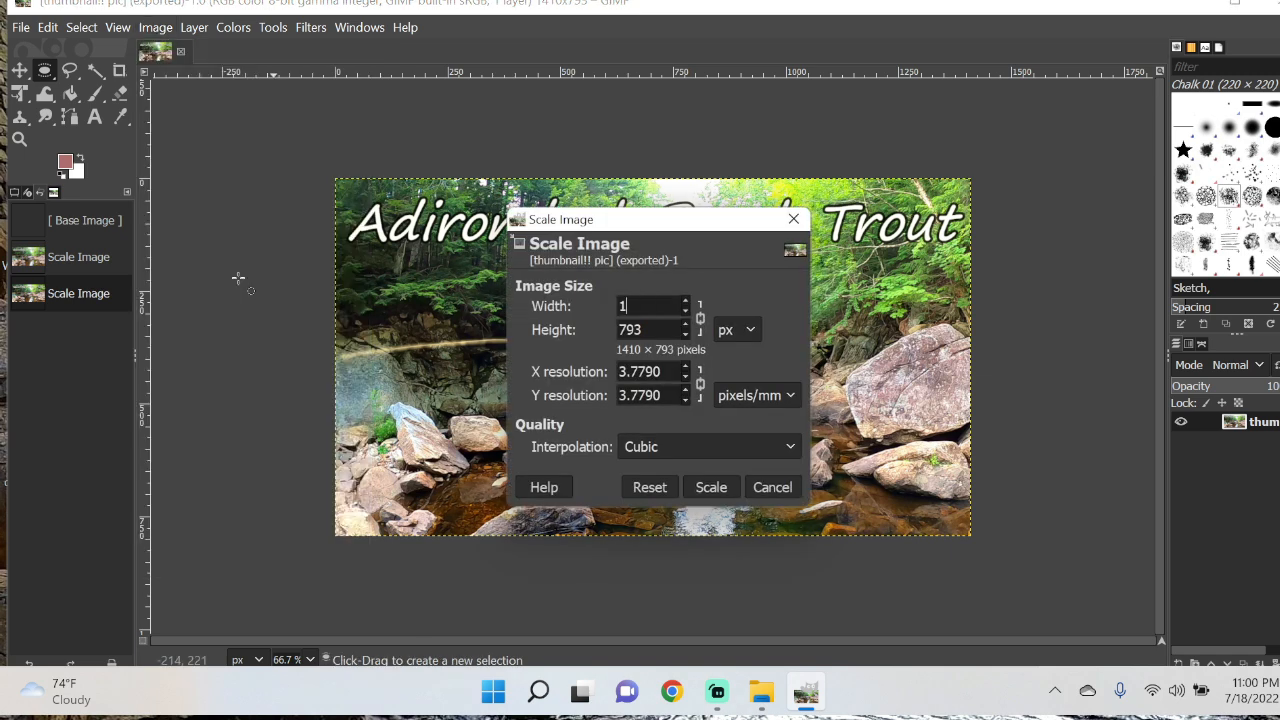
type("385")
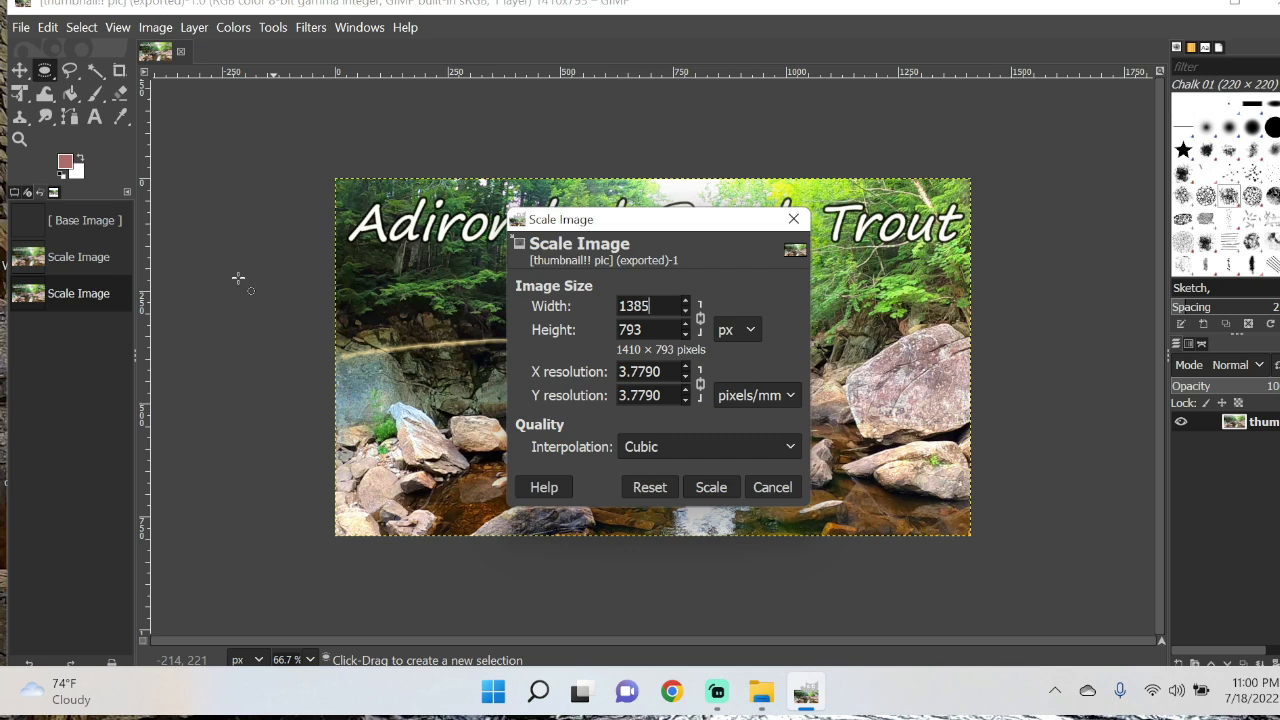
left_click(710, 488)
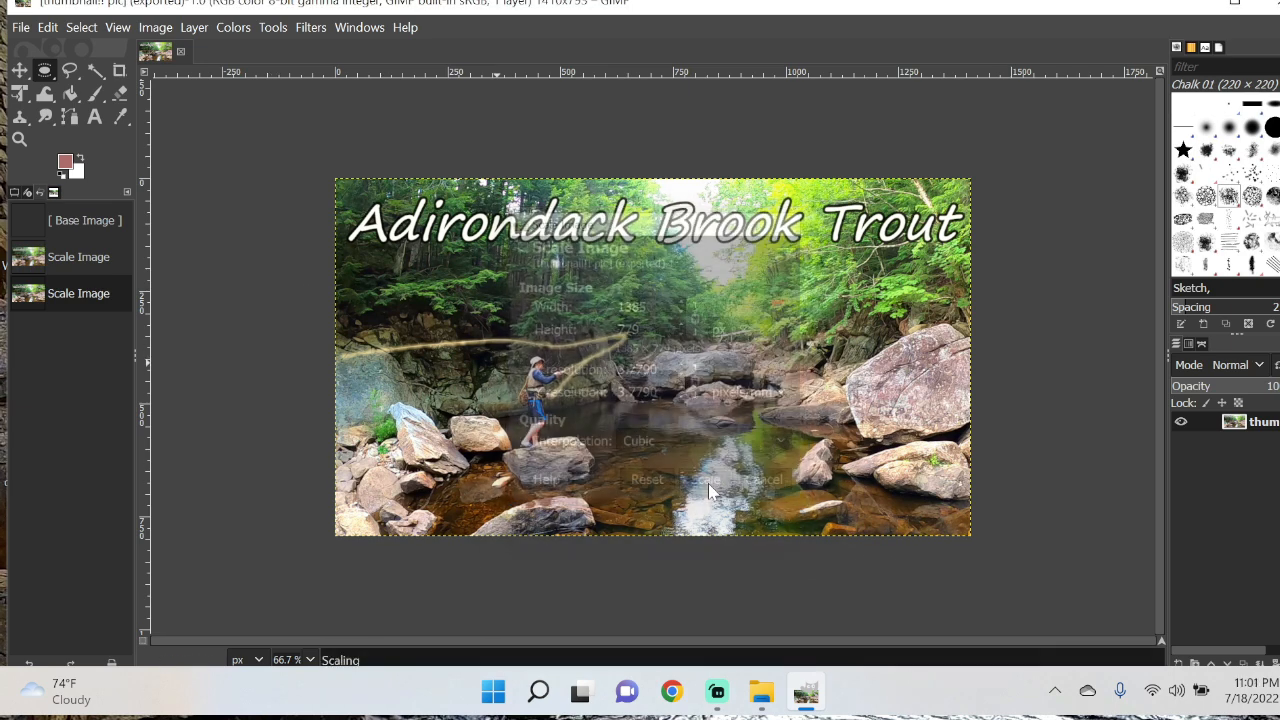
left_click(20, 28)
type("thumbnail!!! pic.png")
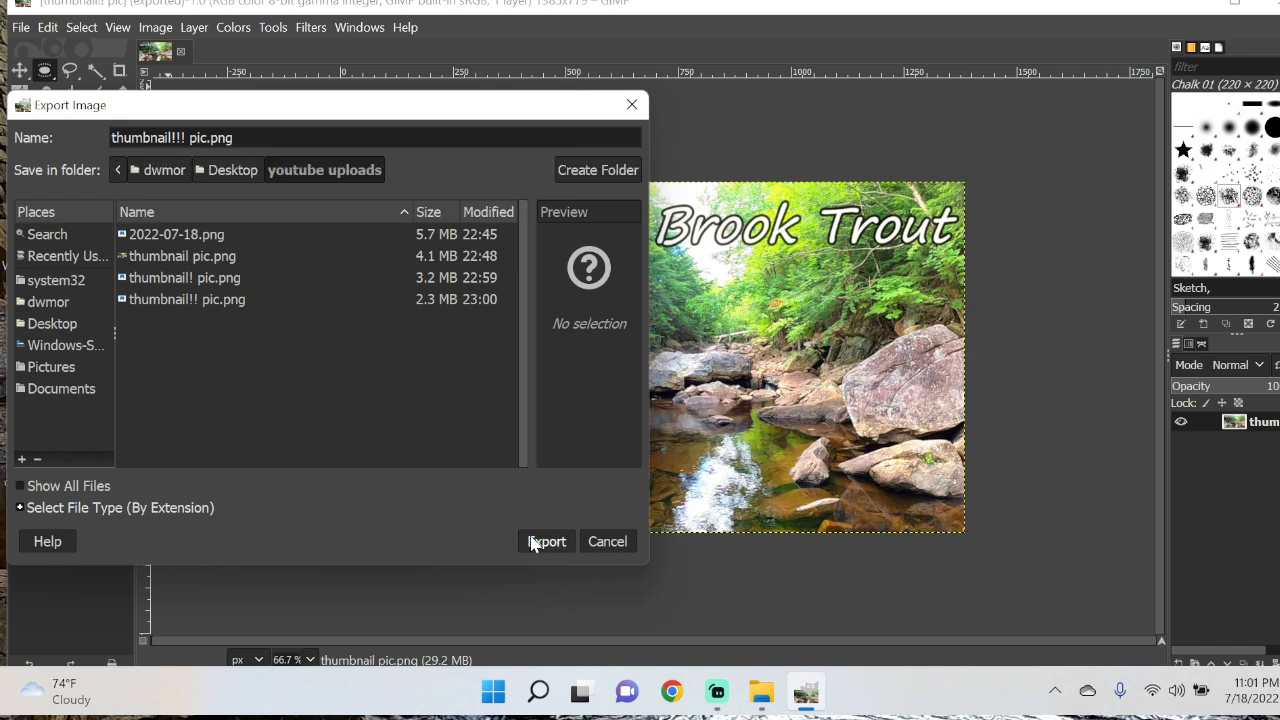
Export the 1385-wide image as thumbnail!!! pic.png in the youtube uploads folder
left_click(546, 540)
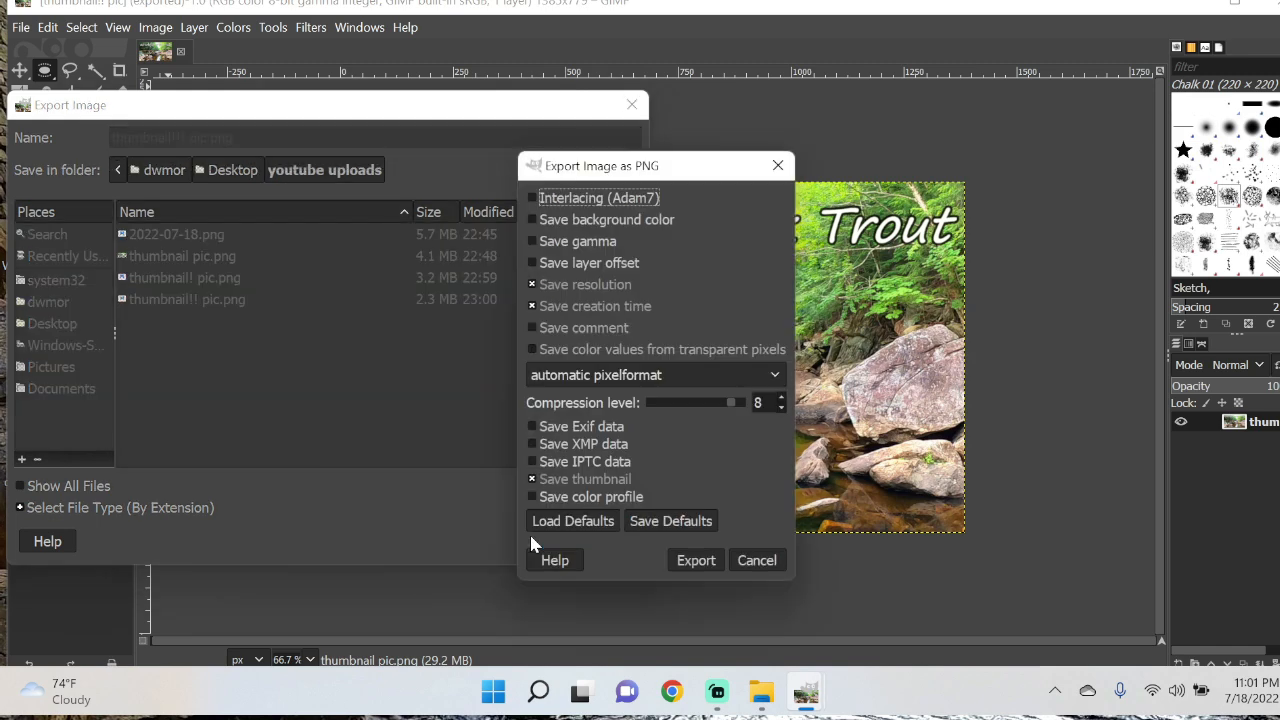
left_click(696, 560)
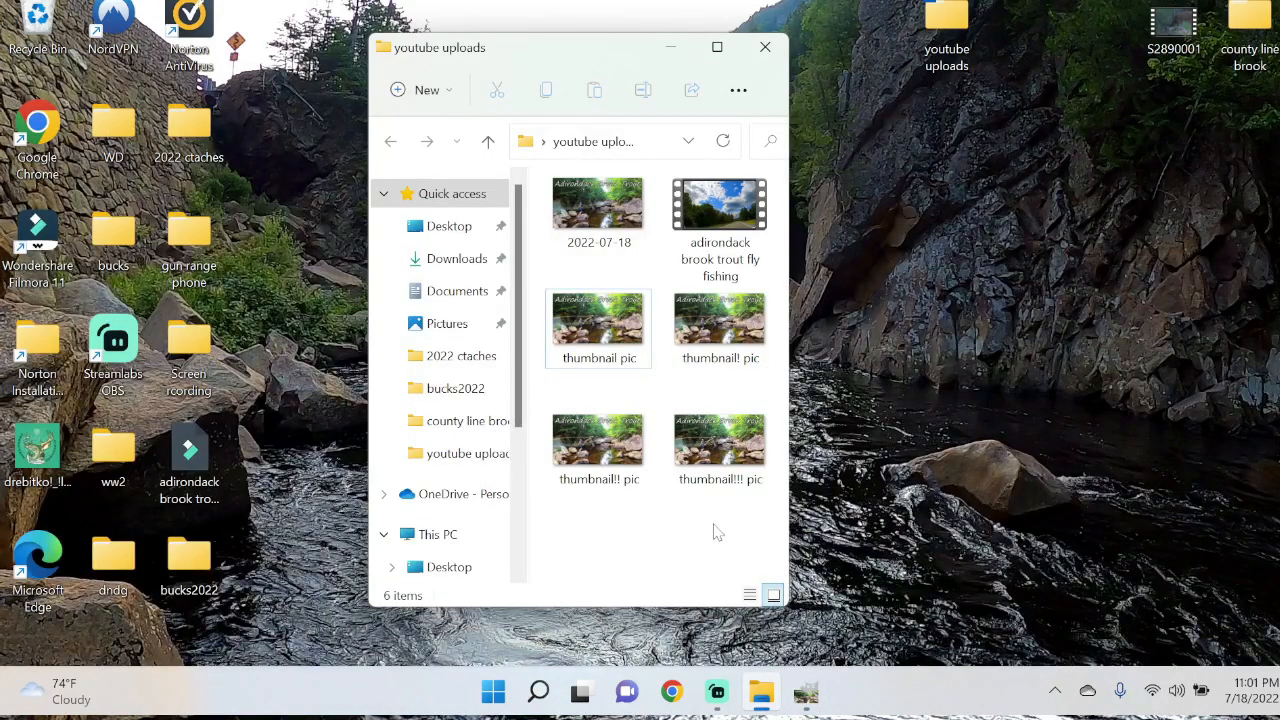
mouse_move(720, 440)
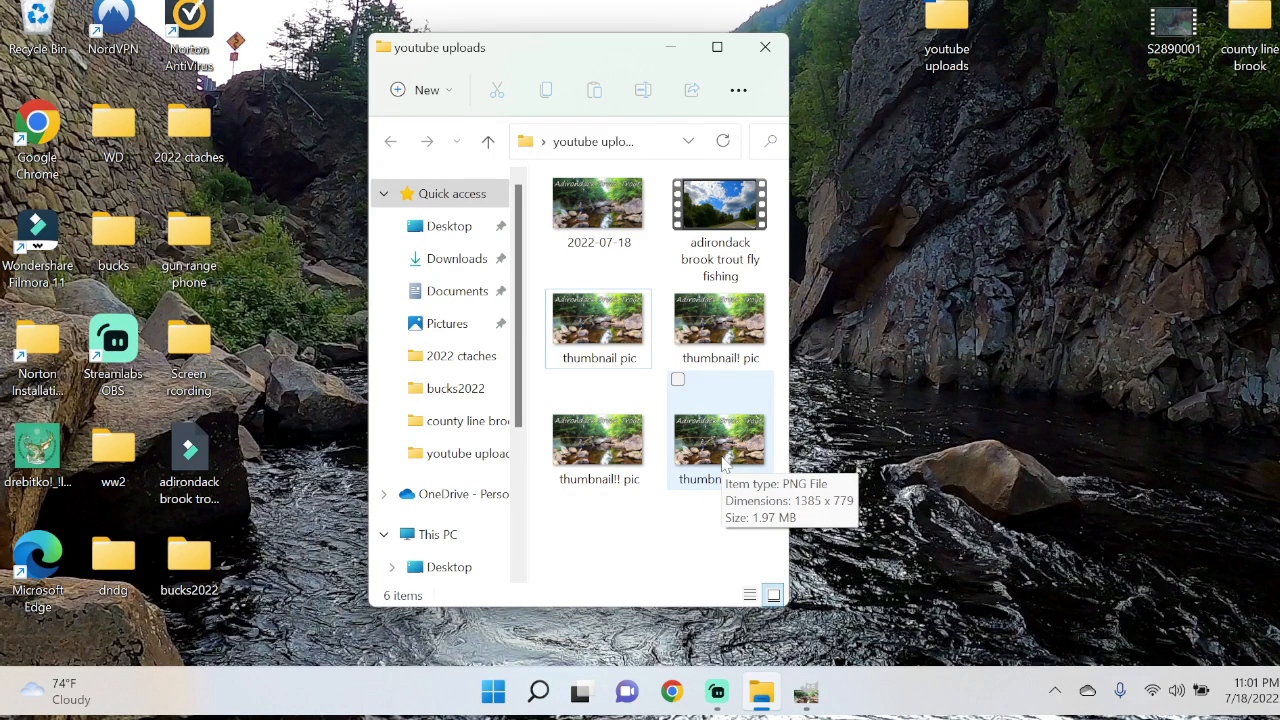
Move the 1.97 MB thumbnail!!! pic file out of uploads onto the desktop
left_click(720, 430)
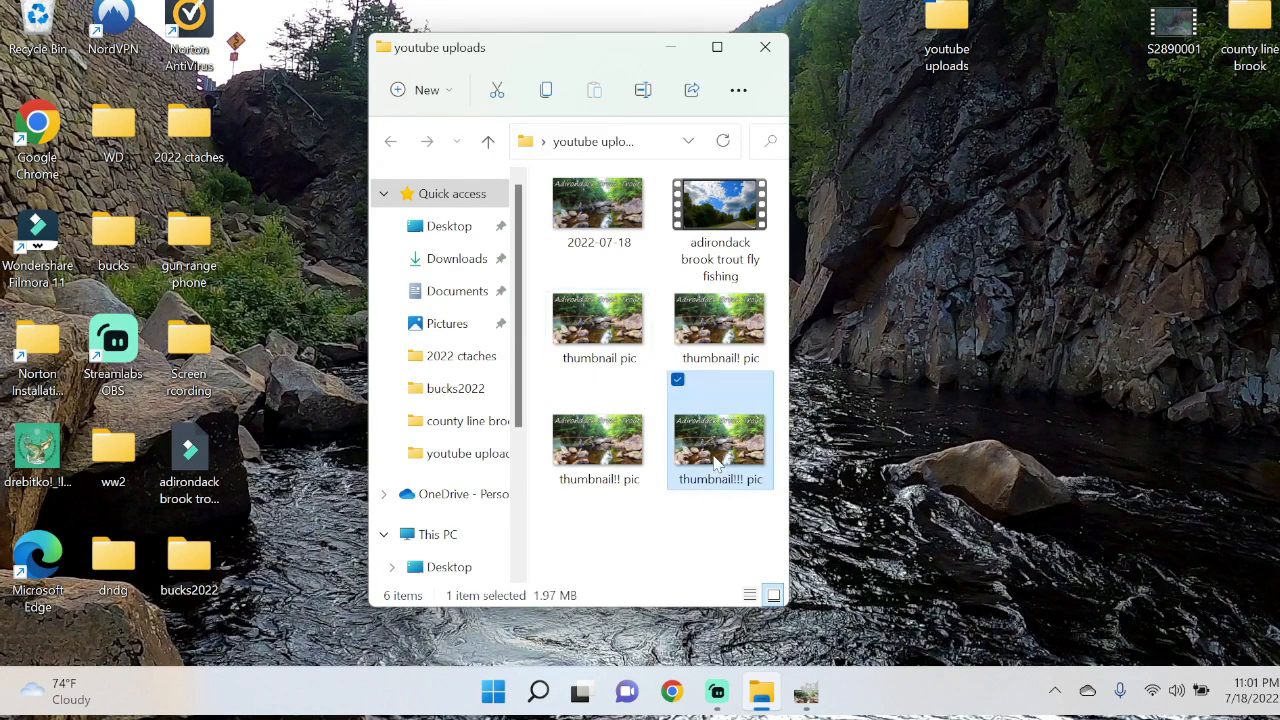
left_click_drag(720, 430, 1172, 138)
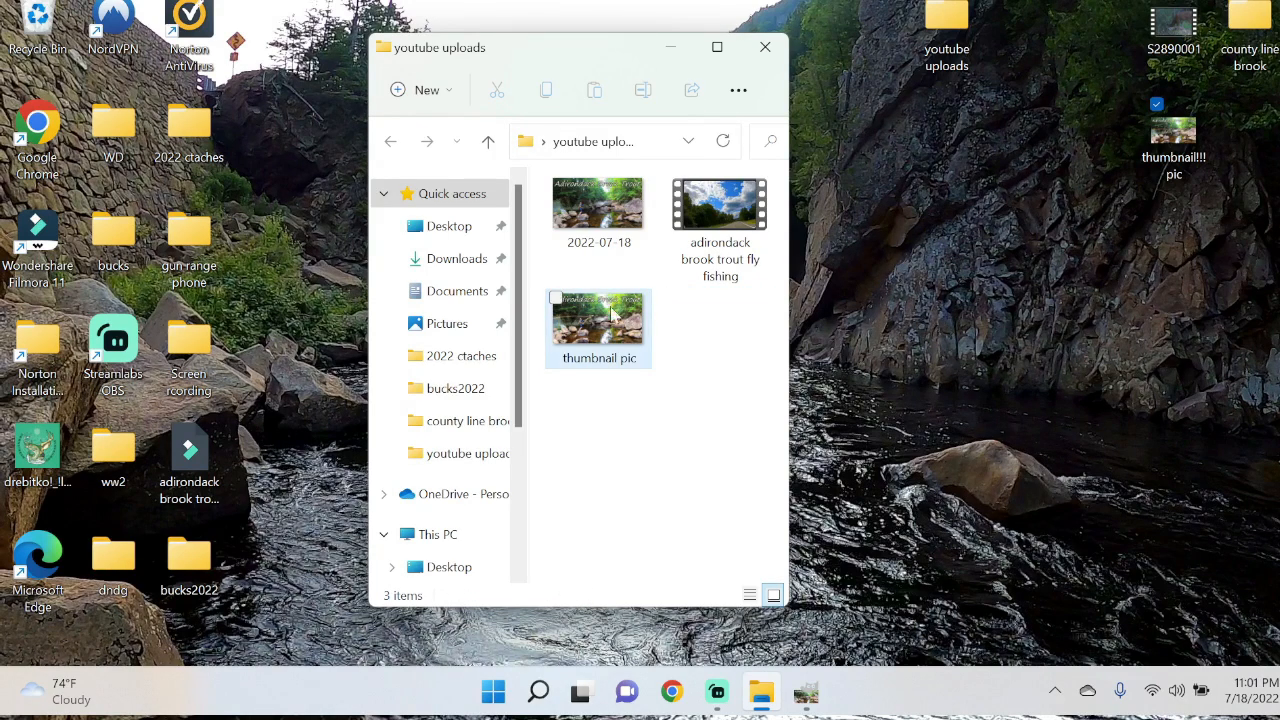
mouse_move(584, 328)
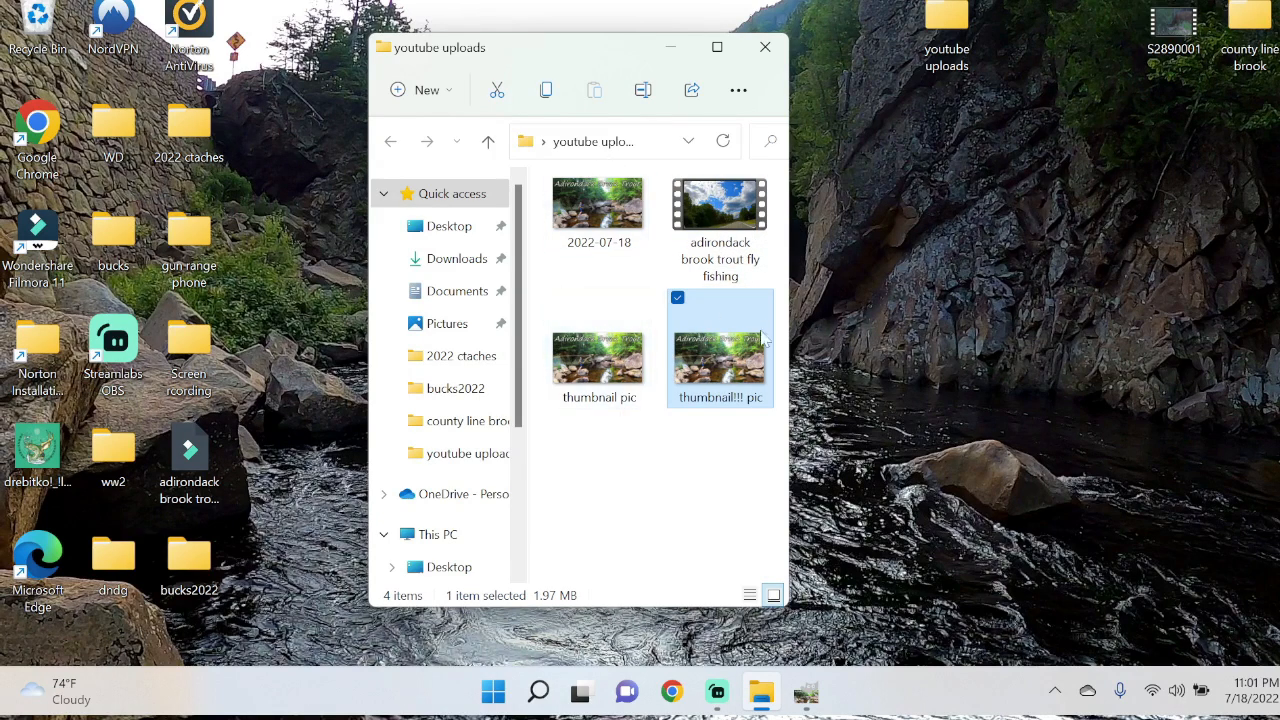
mouse_move(640, 504)
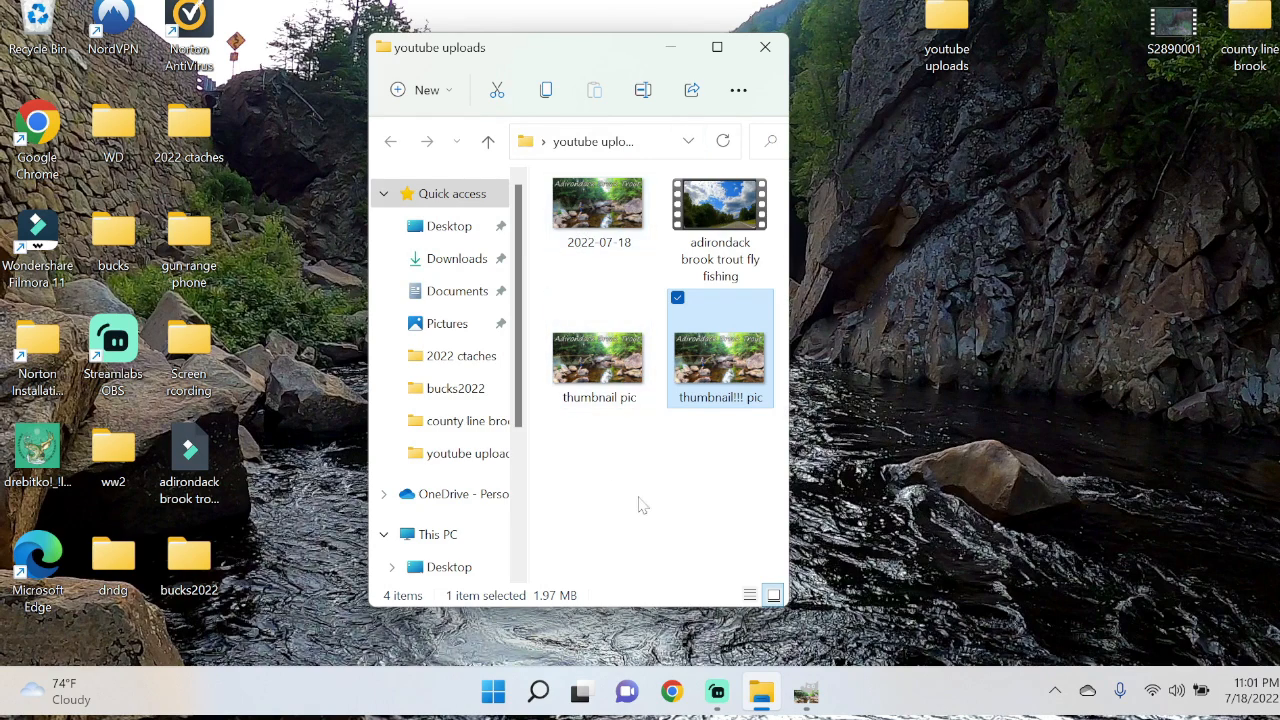
mouse_move(632, 536)
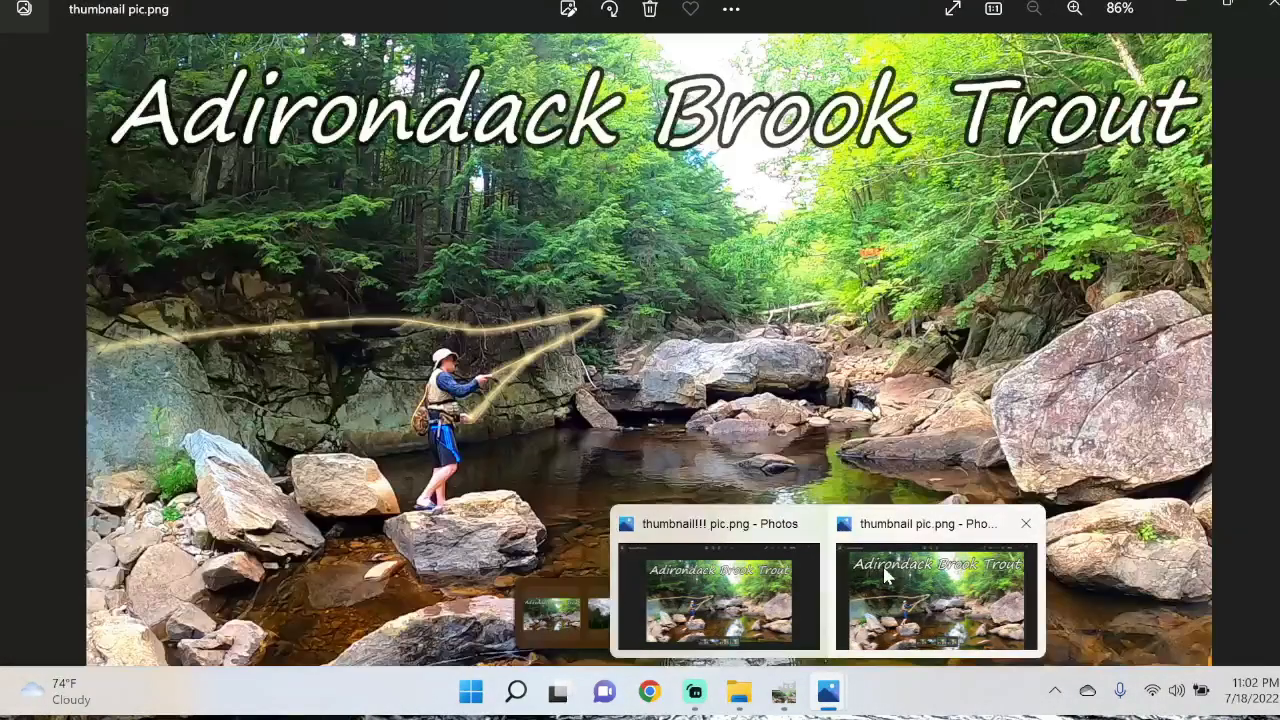
mouse_move(884, 576)
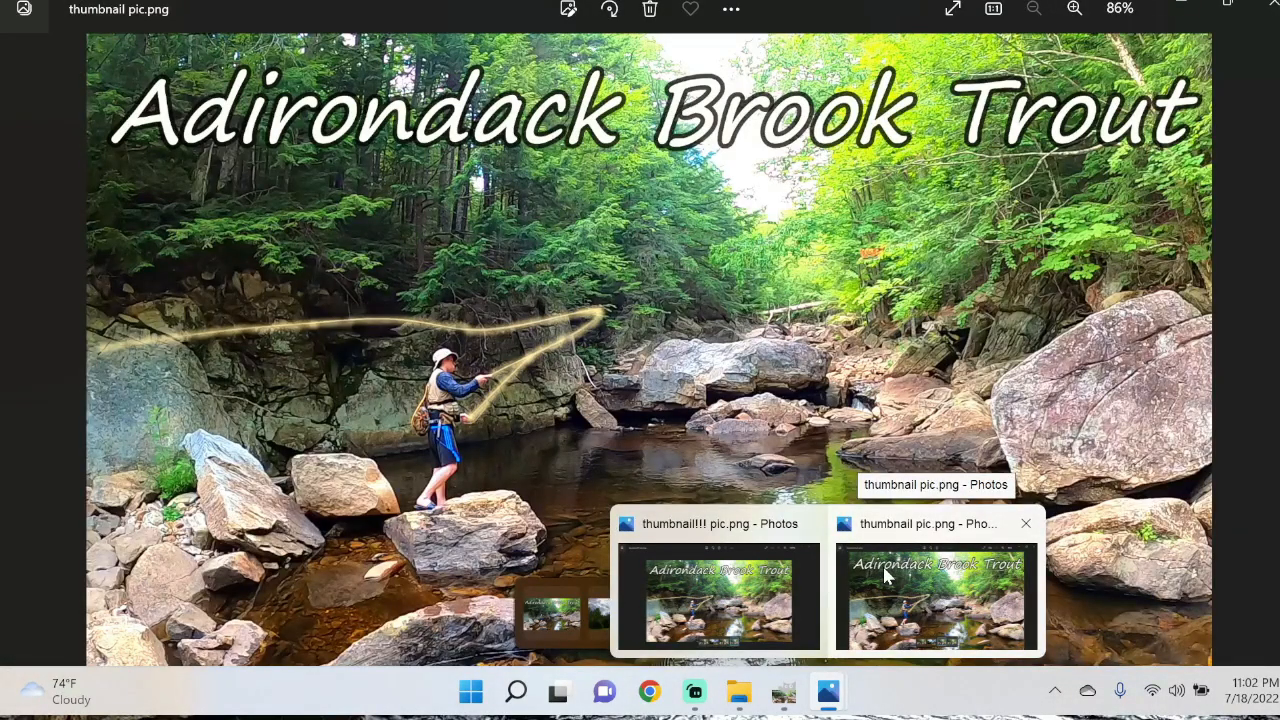
mouse_move(976, 564)
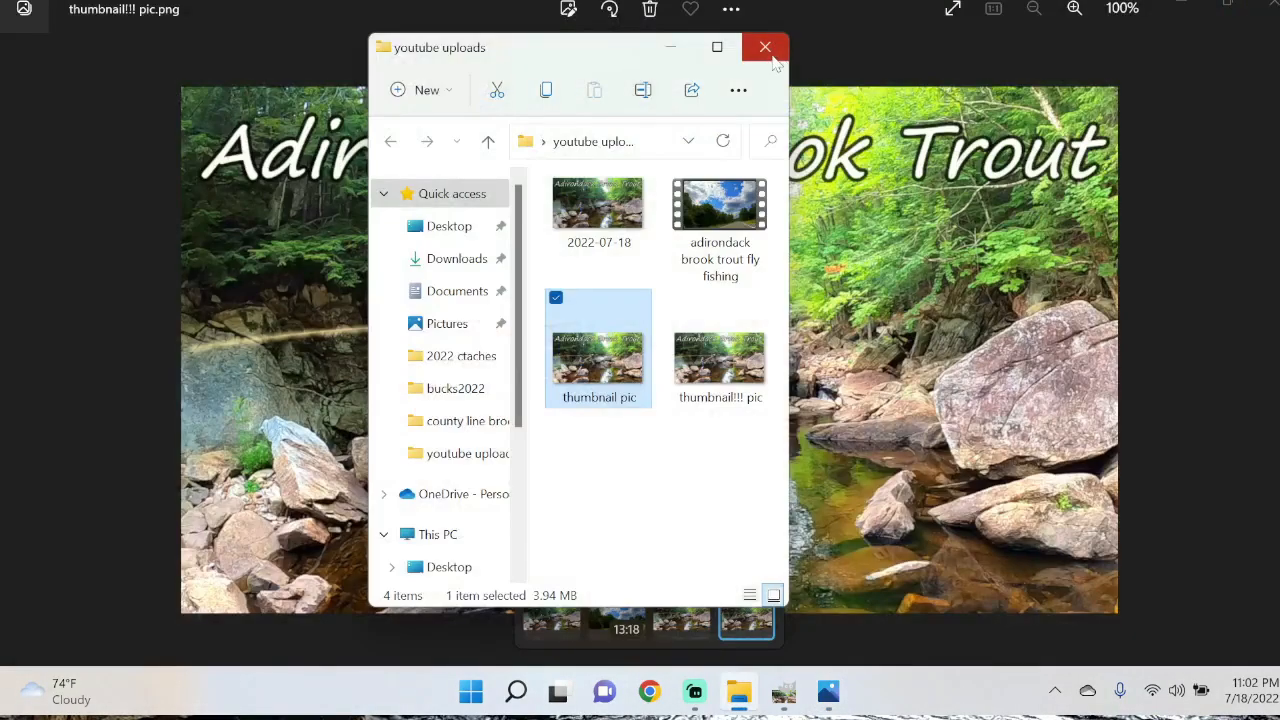
Close the uploads folder window after comparing the thumbnails in Photos
left_click(764, 48)
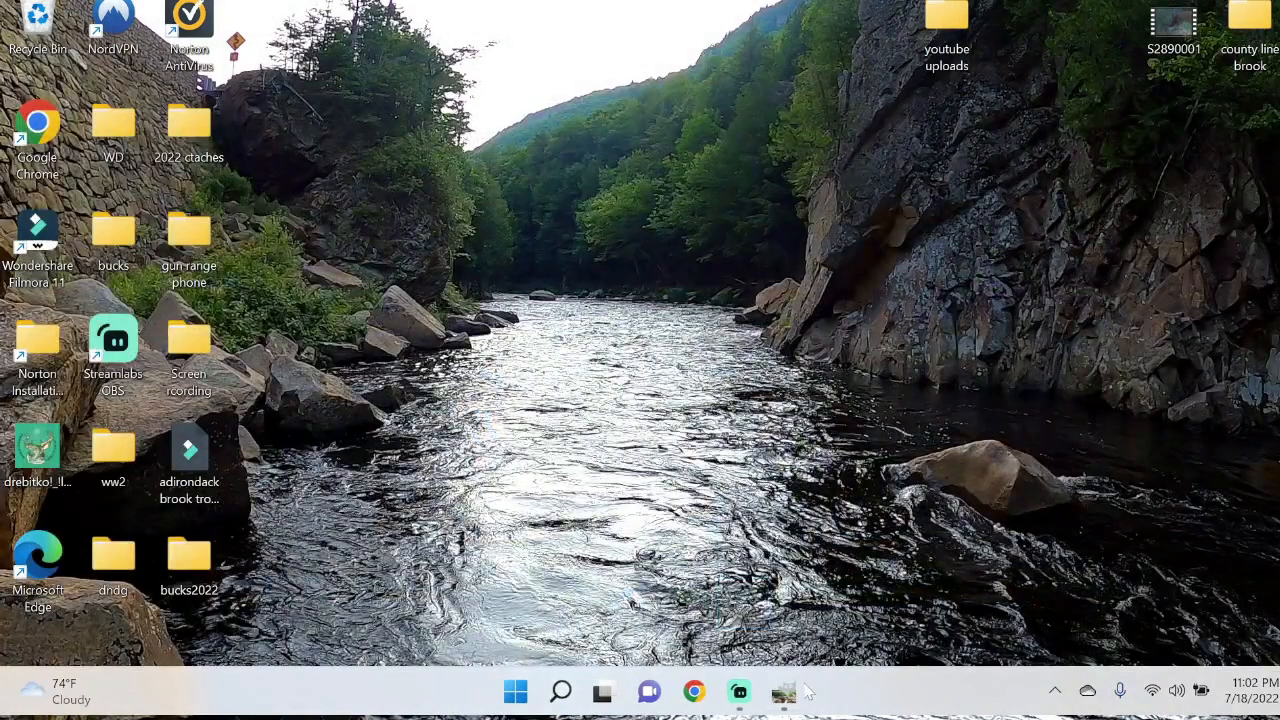
Bring the GIMP image window back from the taskbar
left_click(784, 692)
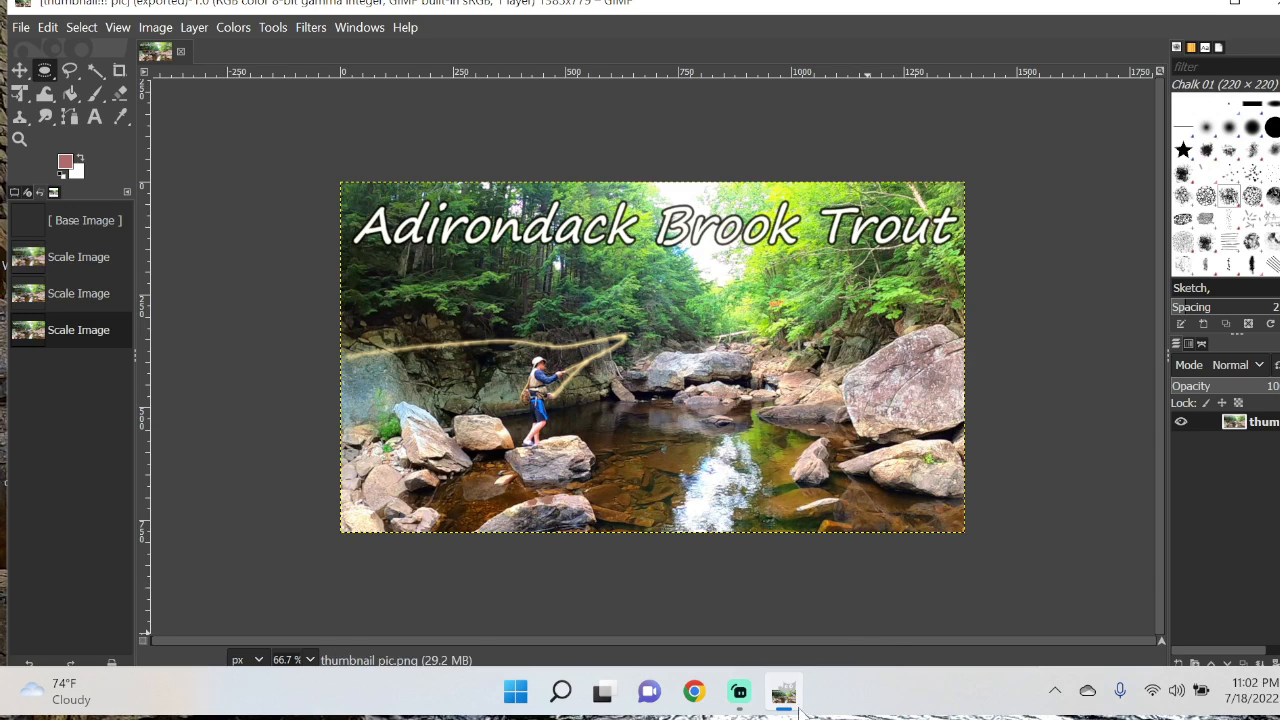
mouse_move(784, 692)
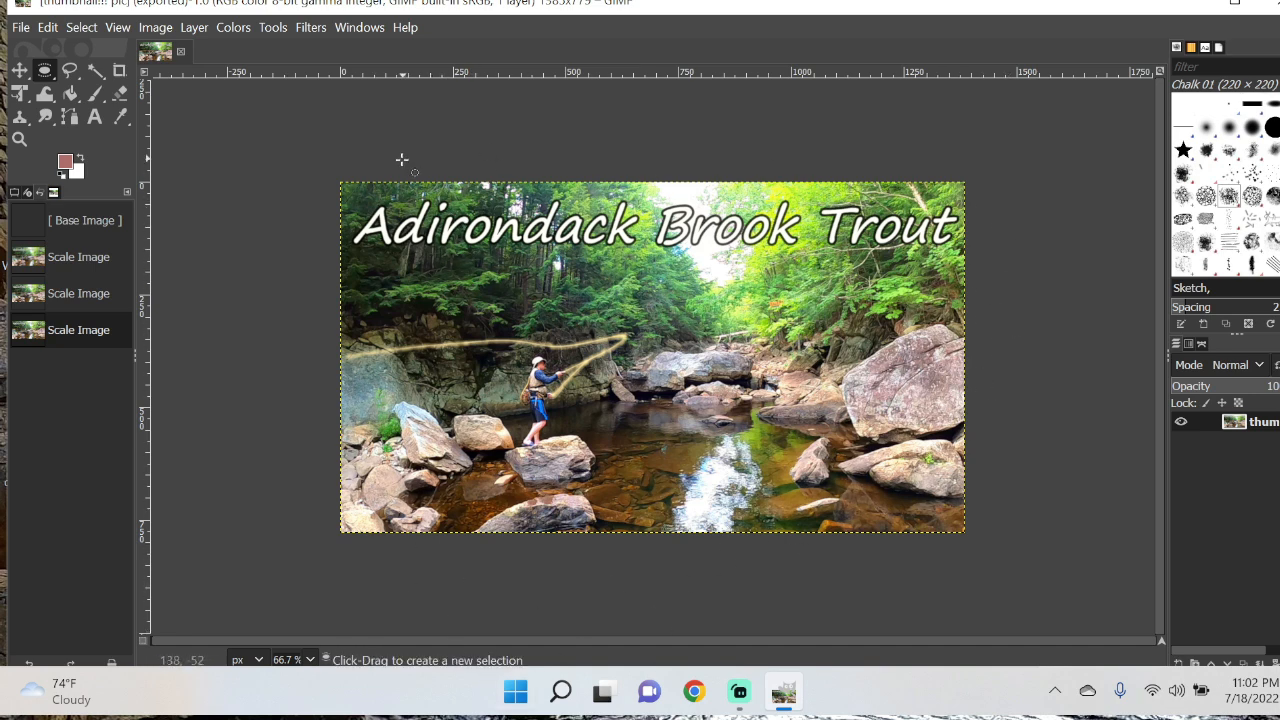
mouse_move(856, 236)
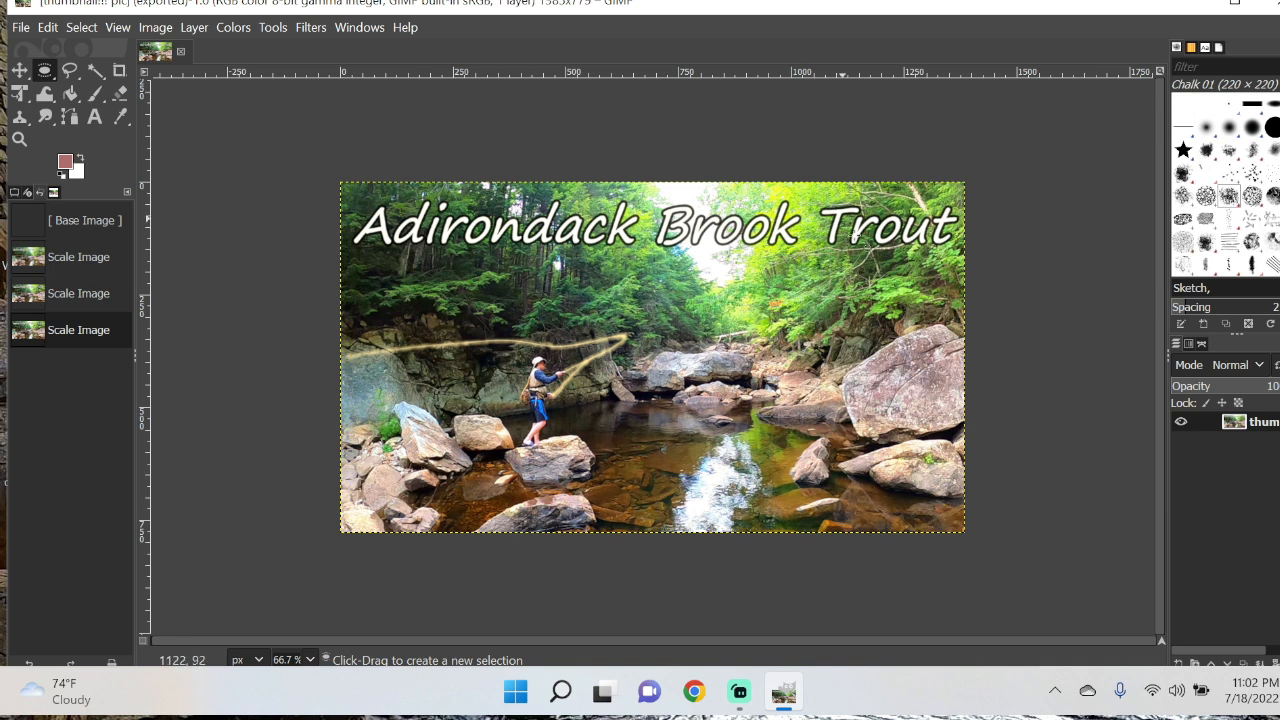
mouse_move(1152, 362)
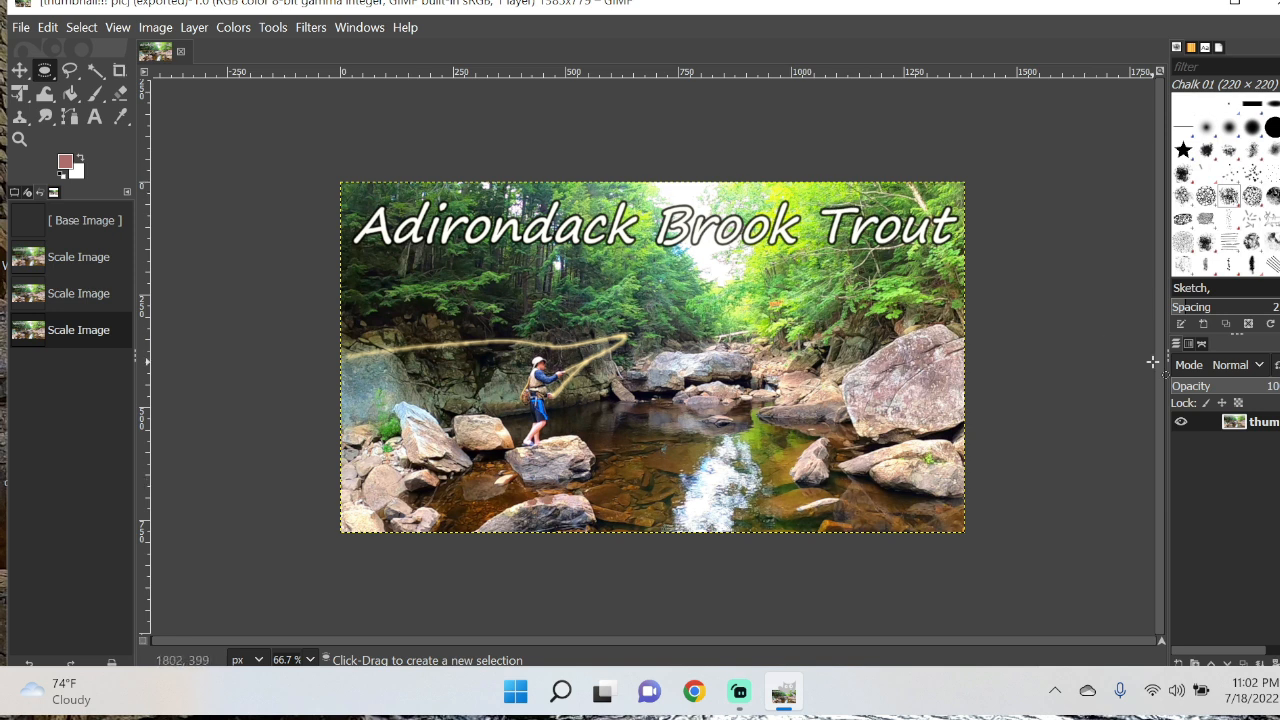